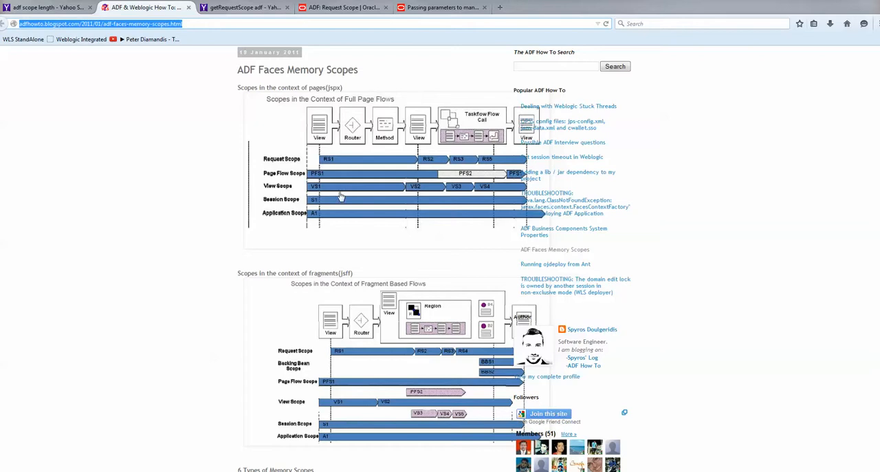
pyautogui.moveTo(252, 144)
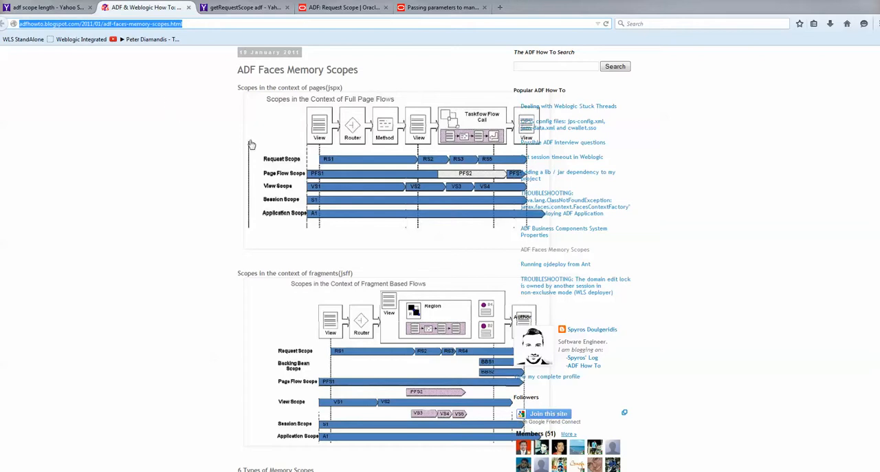
pyautogui.moveTo(292, 165)
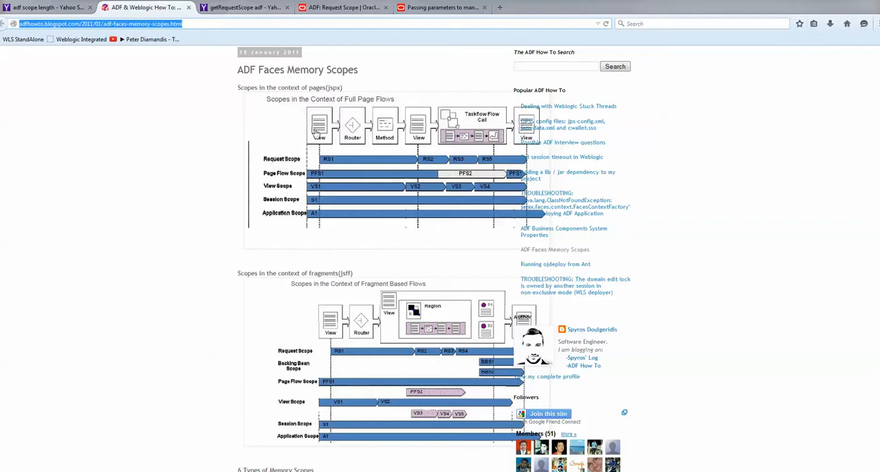
pyautogui.moveTo(398, 143)
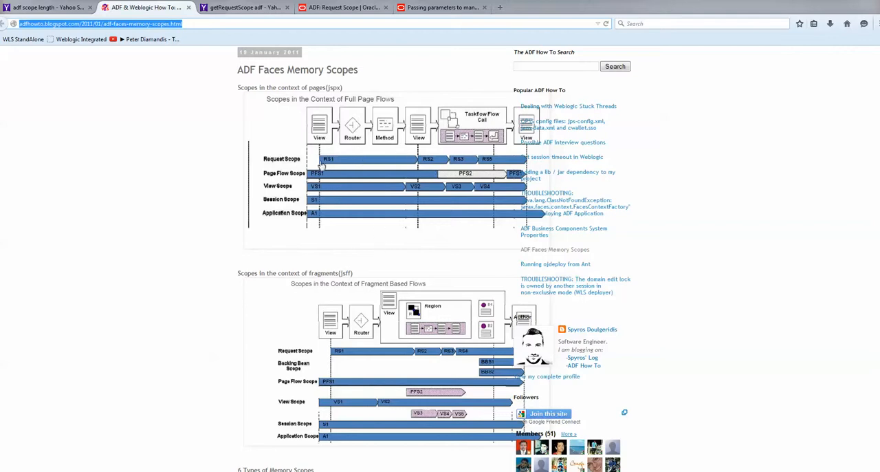
pyautogui.moveTo(490, 168)
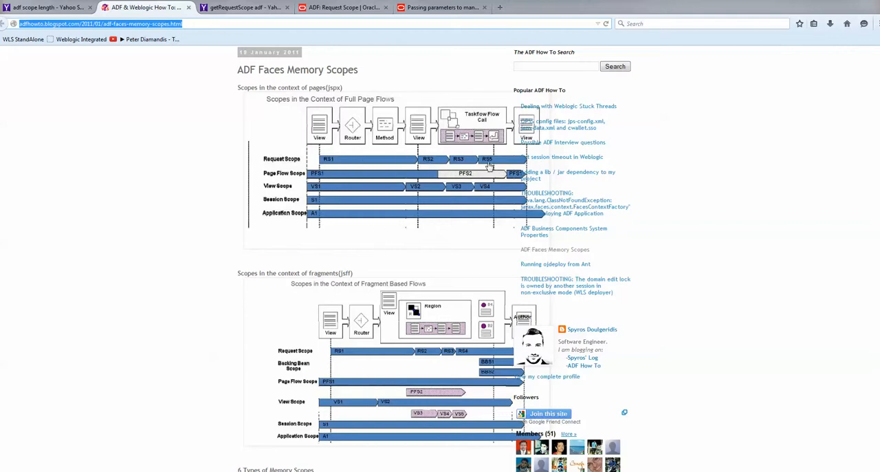
pyautogui.moveTo(506, 190)
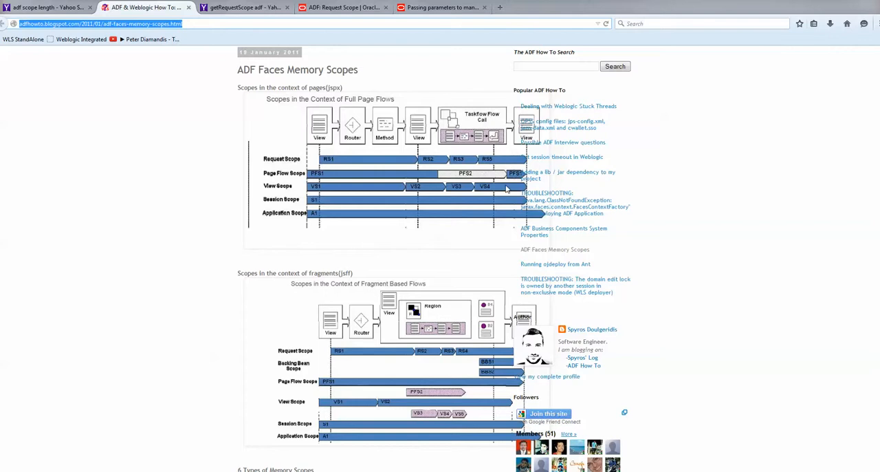
pyautogui.moveTo(289, 205)
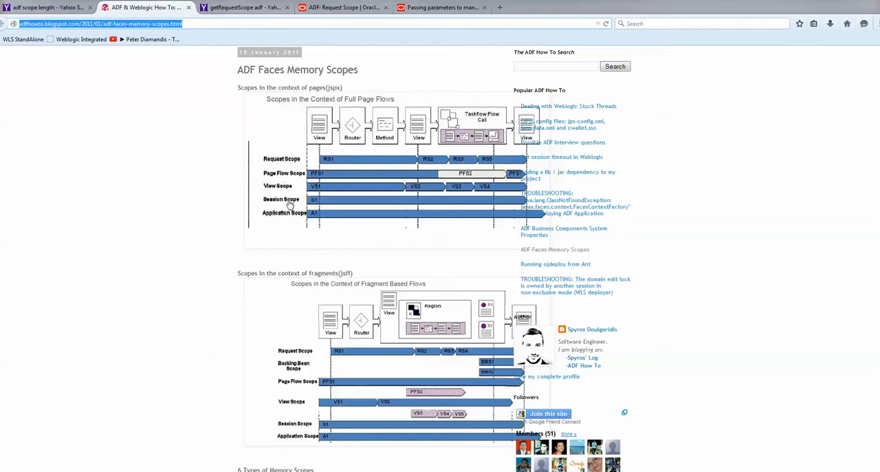
pyautogui.moveTo(401, 195)
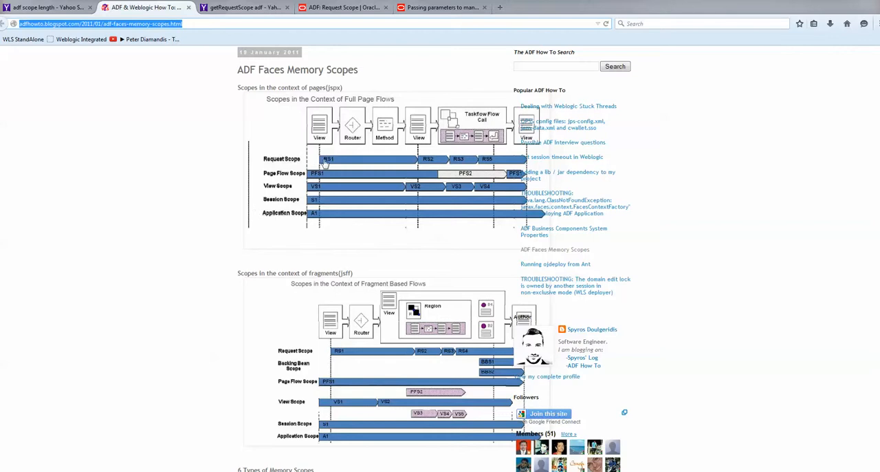
pyautogui.moveTo(326, 226)
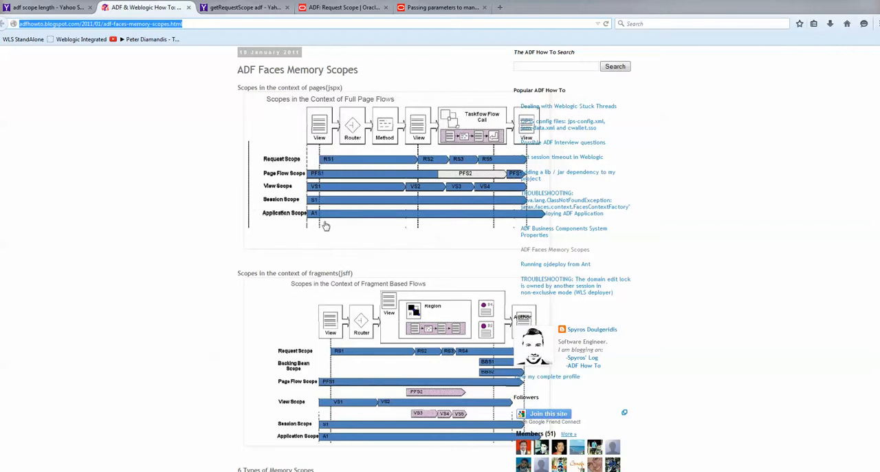
pyautogui.moveTo(435, 185)
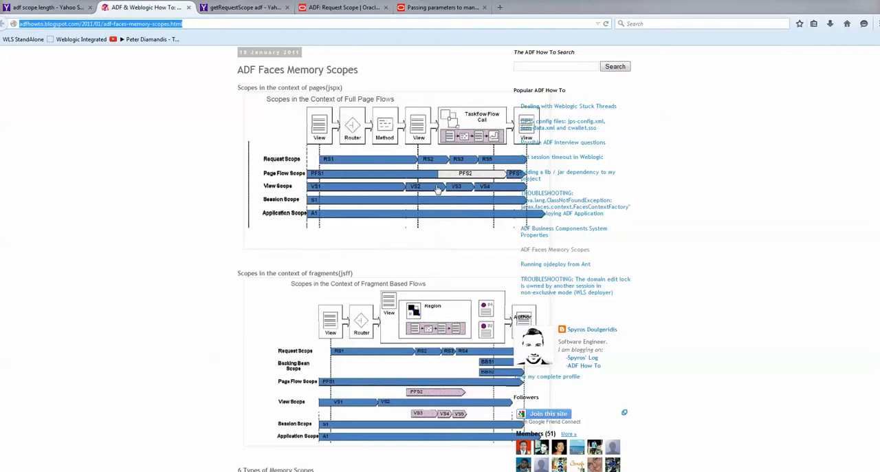
pyautogui.moveTo(421, 294)
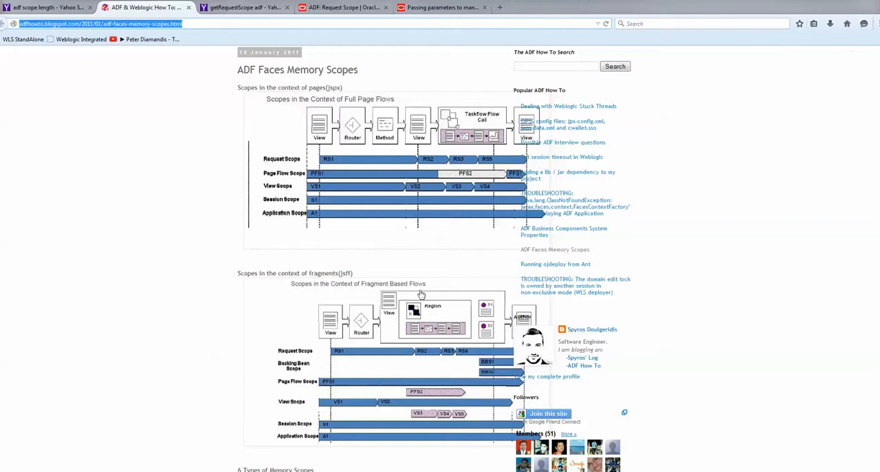
pyautogui.moveTo(420, 294)
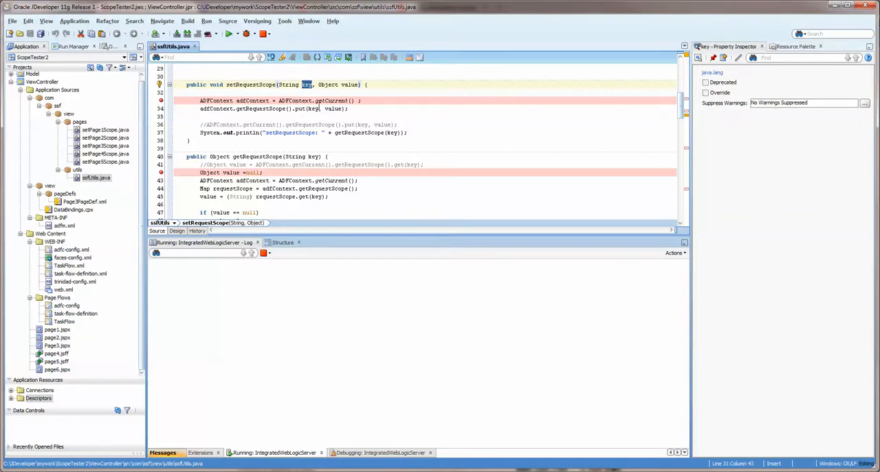
# - Review the scope getters and setters in the utils class down to setAllScopes
pyautogui.doubleClick(350, 84)
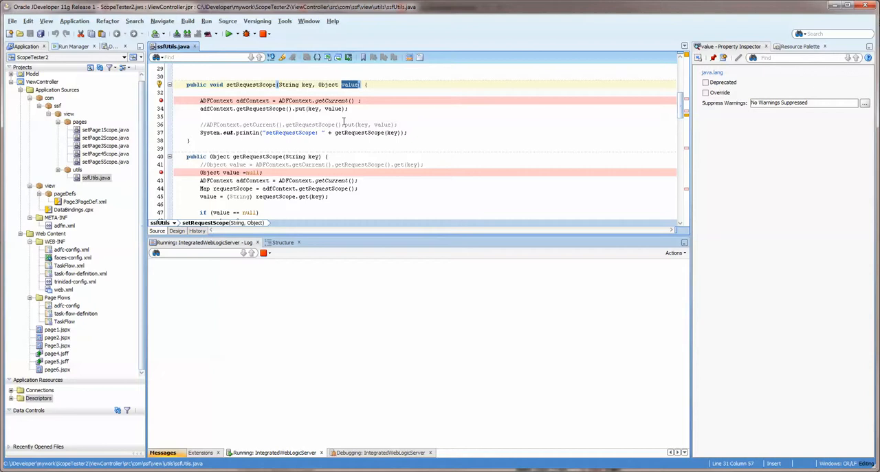
pyautogui.scroll(-3)
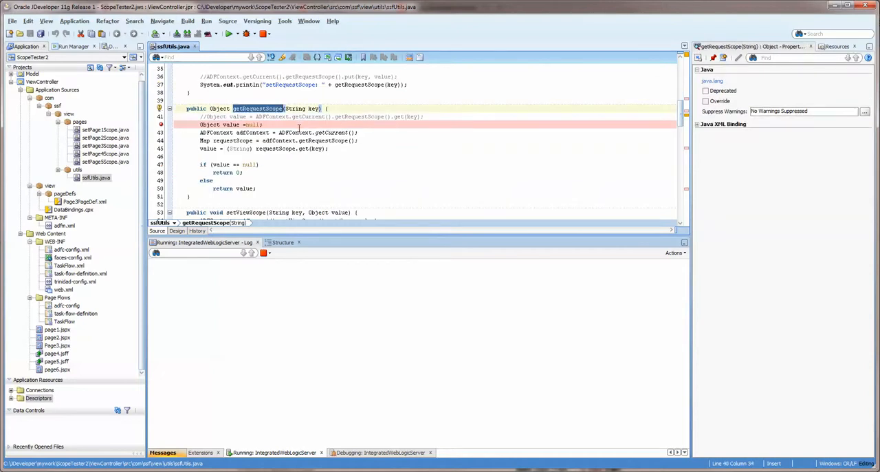
pyautogui.scroll(-3)
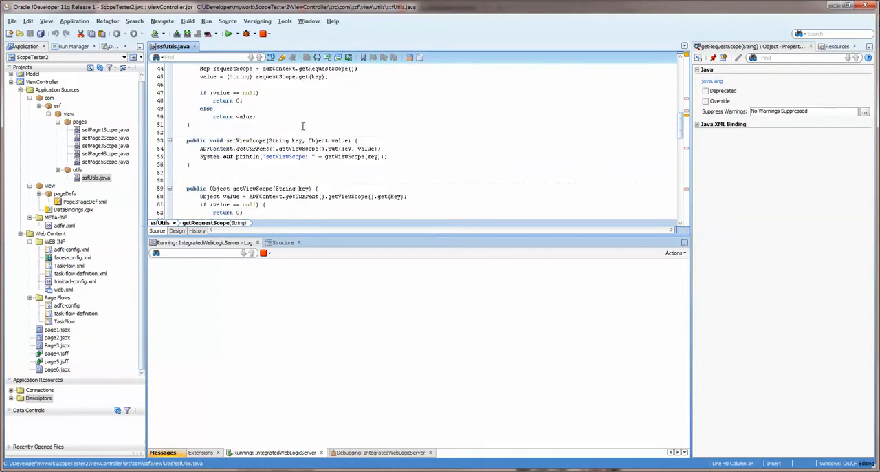
pyautogui.scroll(-3)
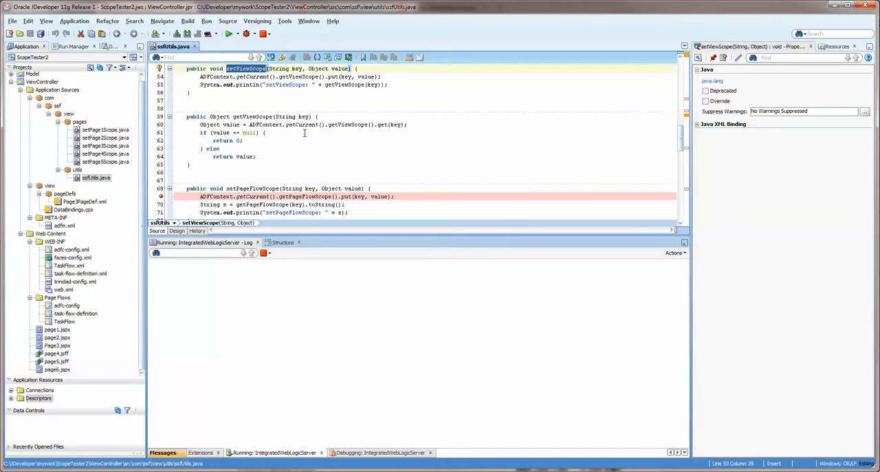
pyautogui.scroll(-3)
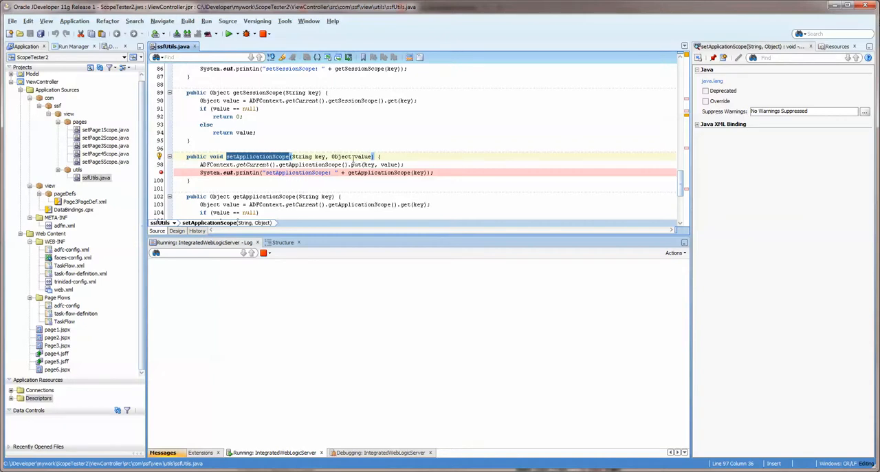
pyautogui.click(363, 157)
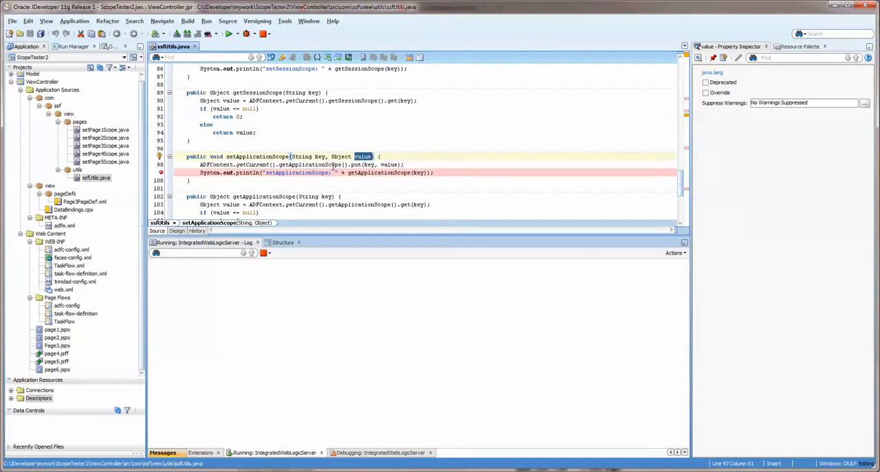
pyautogui.scroll(-3)
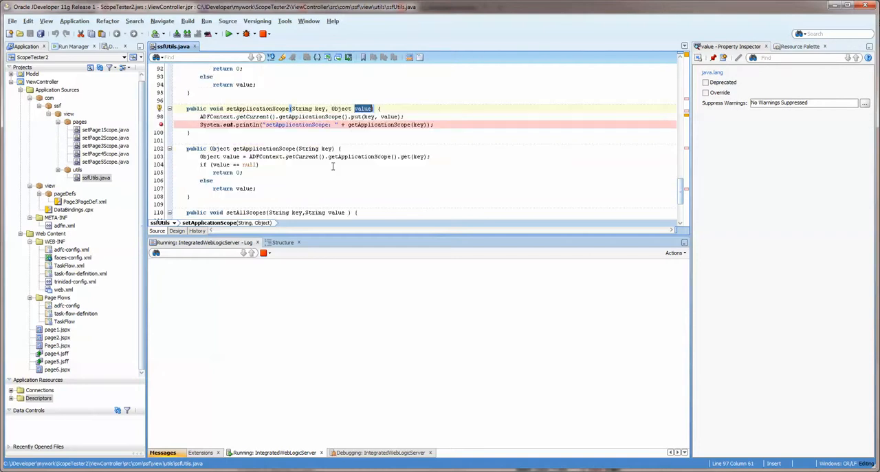
pyautogui.scroll(-3)
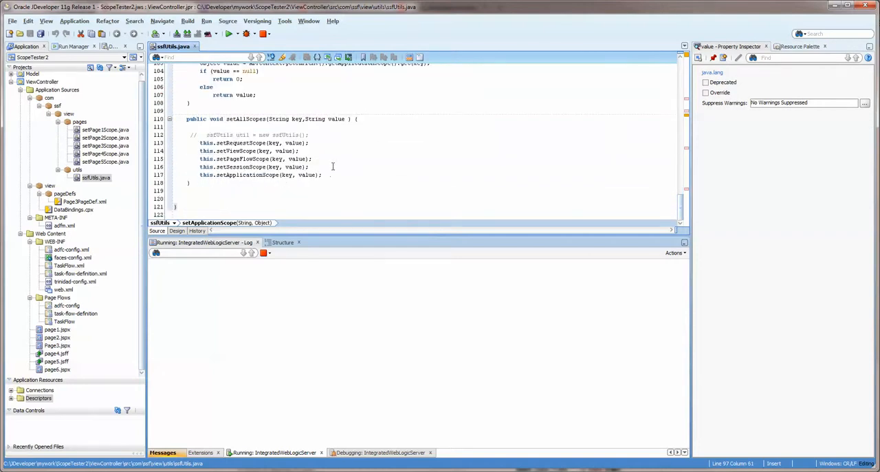
# - Delete the commented-out AdfUtils line and select the five scope-setting calls in setAllScopes
pyautogui.moveTo(195, 135); pyautogui.dragTo(322, 175)
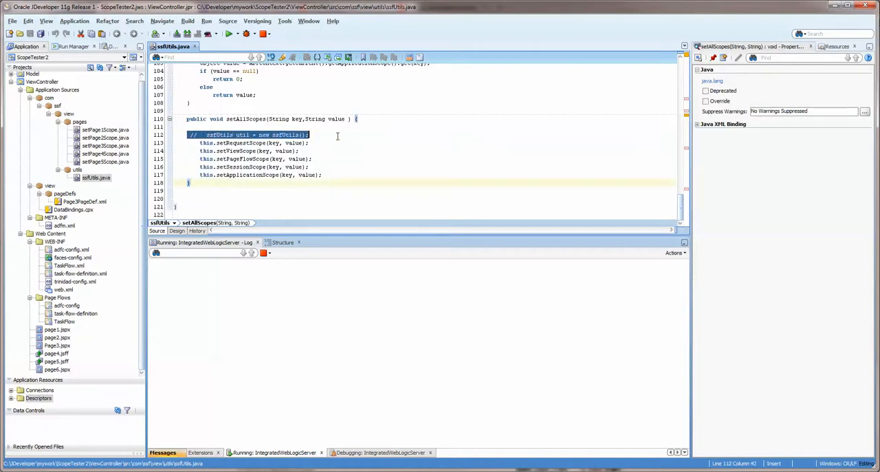
pyautogui.press('Delete')
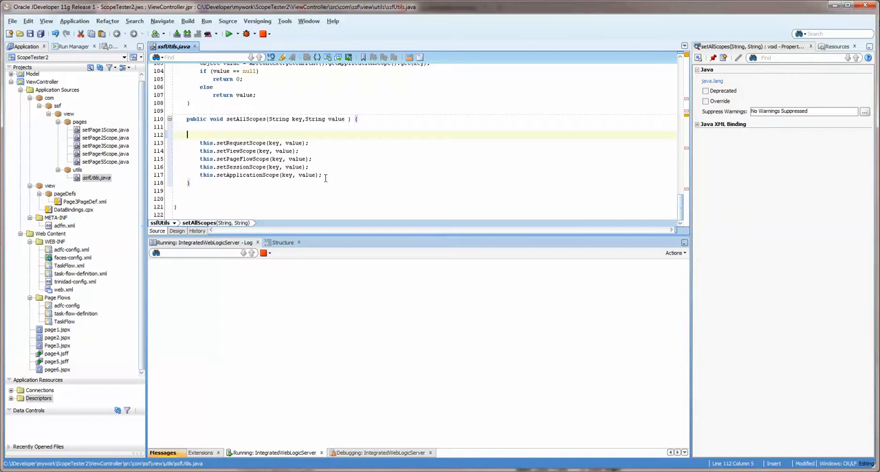
pyautogui.moveTo(198, 143); pyautogui.dragTo(322, 175)
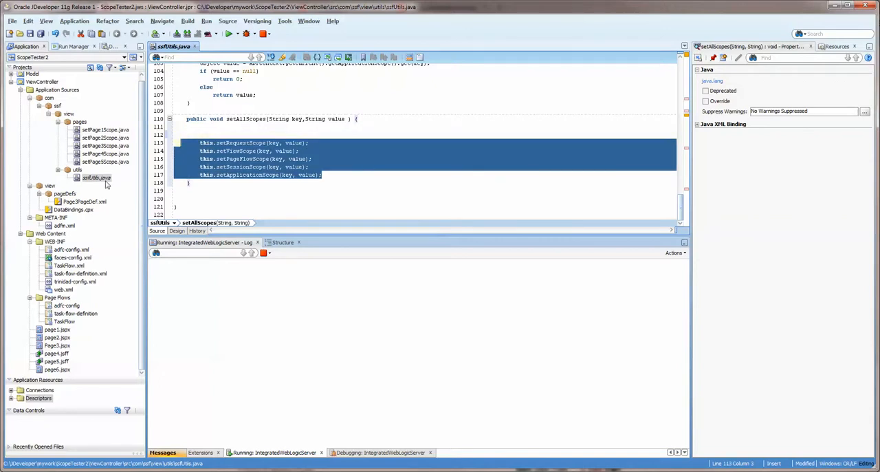
# - Open page1 from the unbounded task flow and inspect its PageFlow Scope field
pyautogui.click(104, 130)
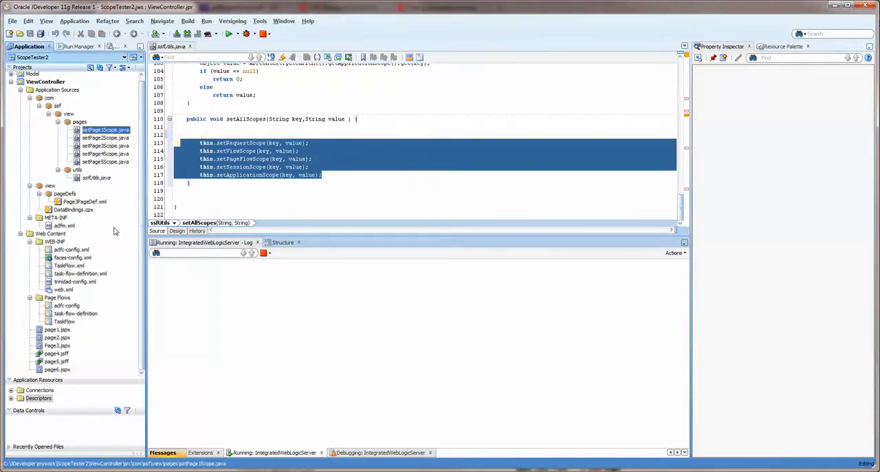
pyautogui.click(58, 329)
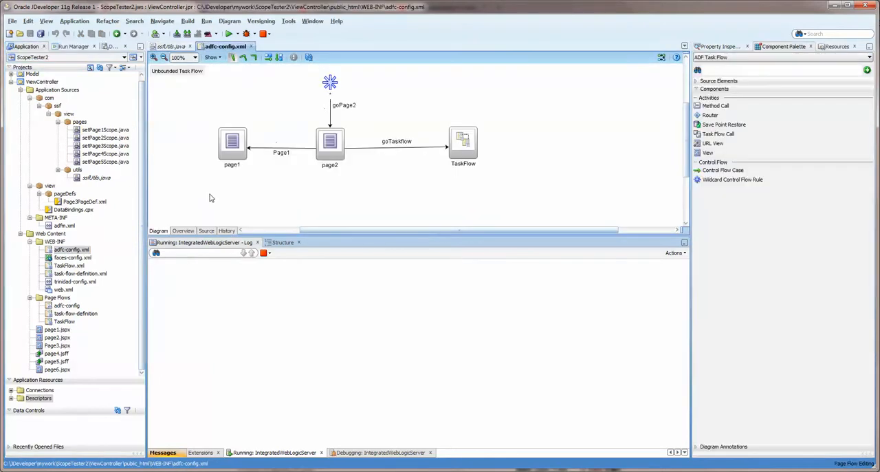
pyautogui.moveTo(162, 78)
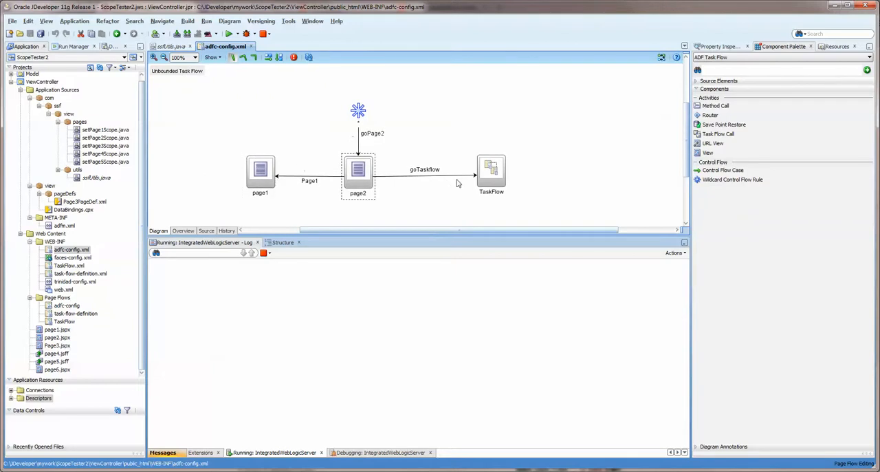
pyautogui.click(262, 170)
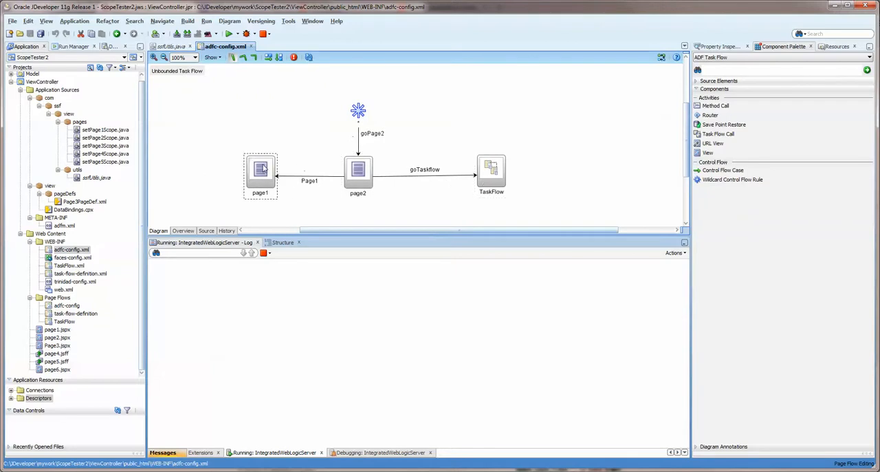
pyautogui.doubleClick(261, 169)
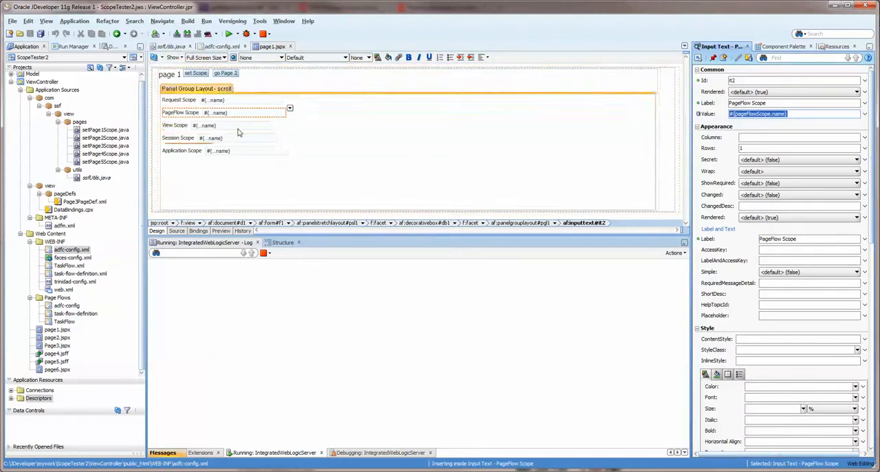
pyautogui.click(220, 125)
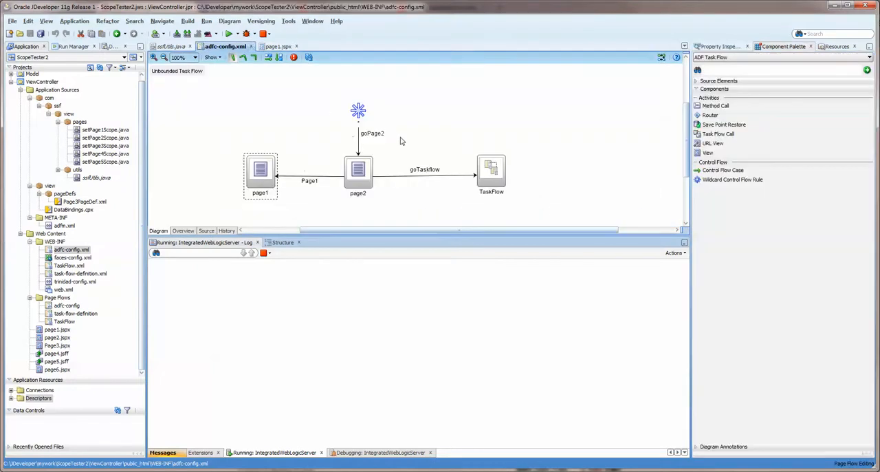
# - Open page2 and compare the Set Scope buttons on page1 and page2 designs
pyautogui.doubleClick(358, 170)
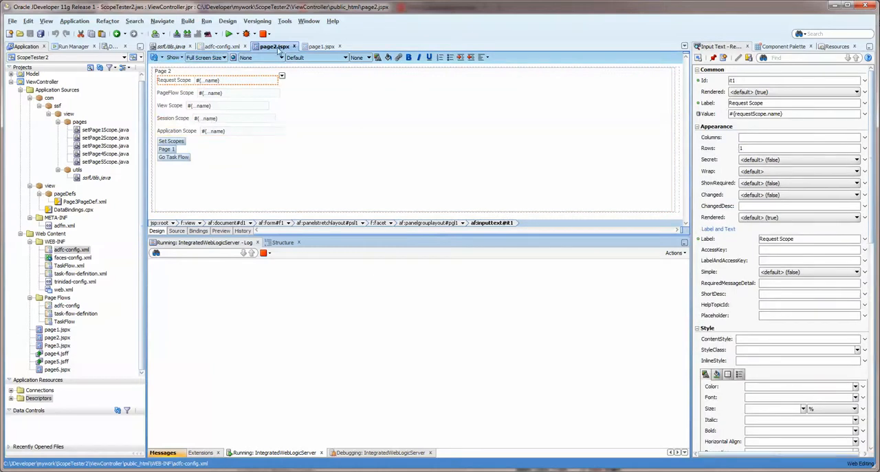
pyautogui.click(317, 46)
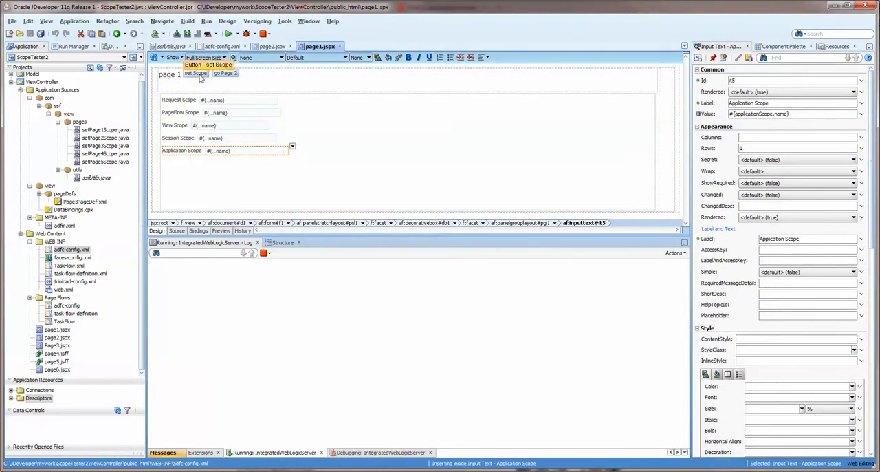
pyautogui.click(196, 73)
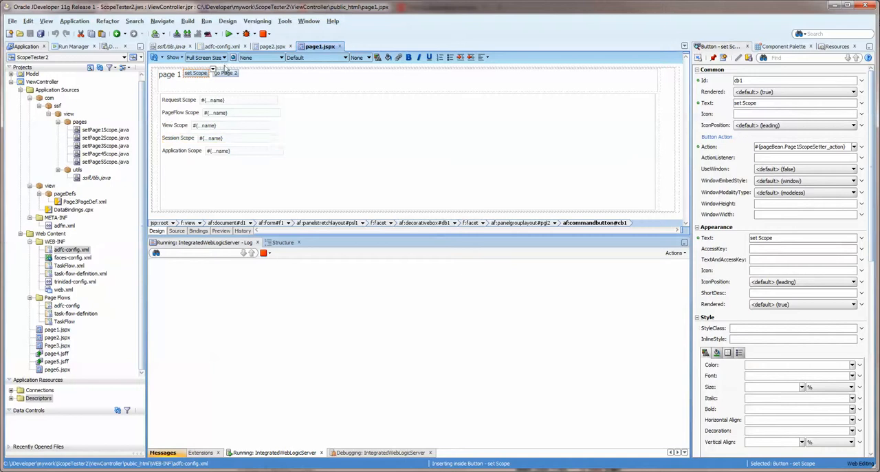
pyautogui.click(274, 47)
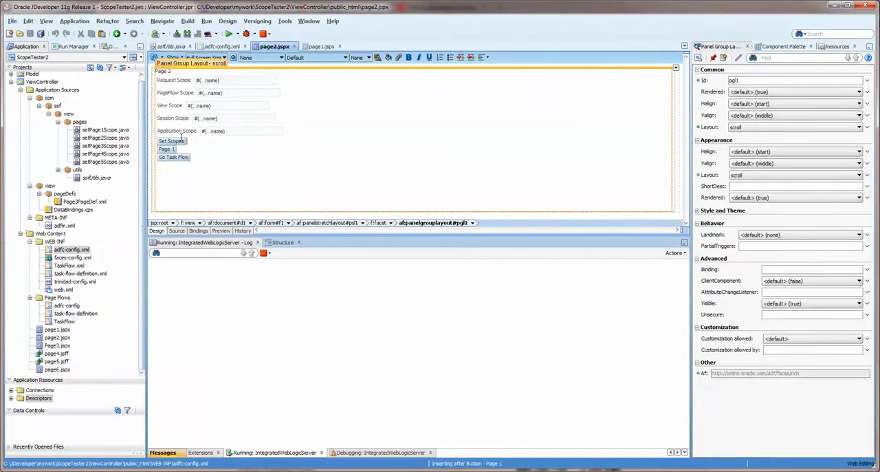
pyautogui.click(168, 149)
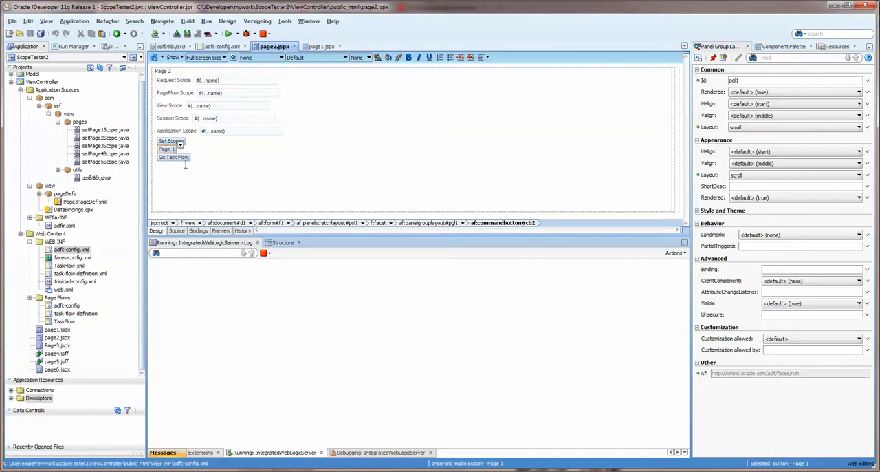
pyautogui.click(174, 157)
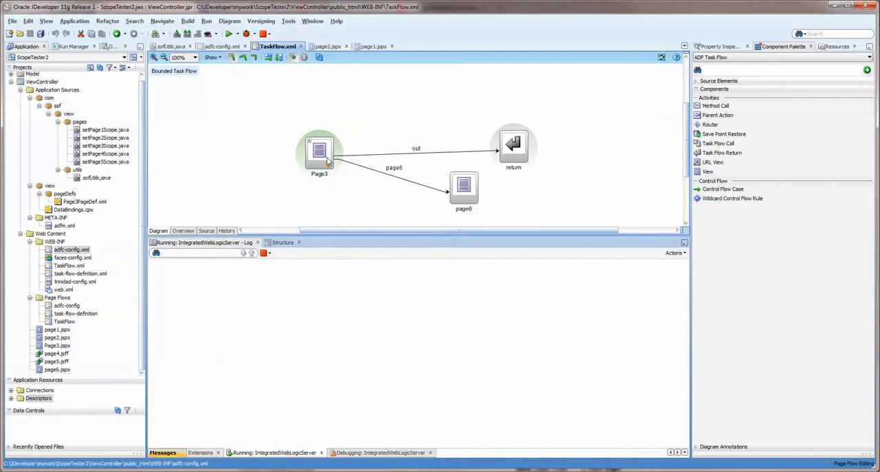
# - Open Page3 and inspect its heading, Request, Session and Application Scope fields
pyautogui.doubleClick(319, 150)
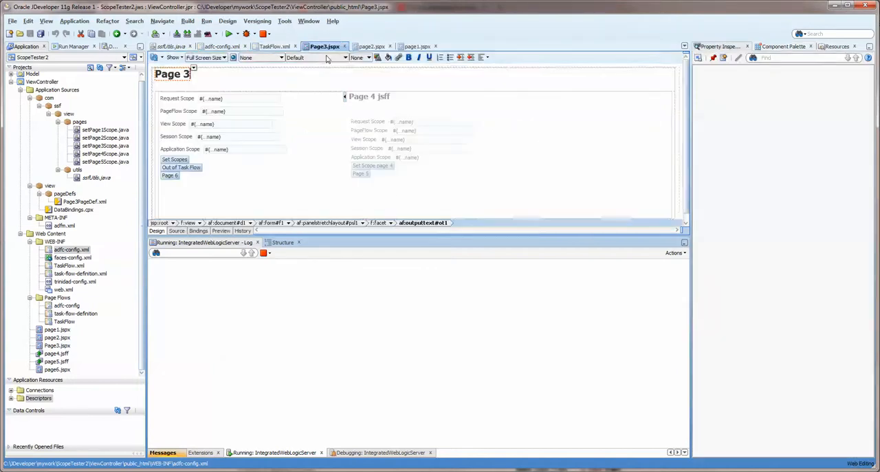
pyautogui.click(172, 74)
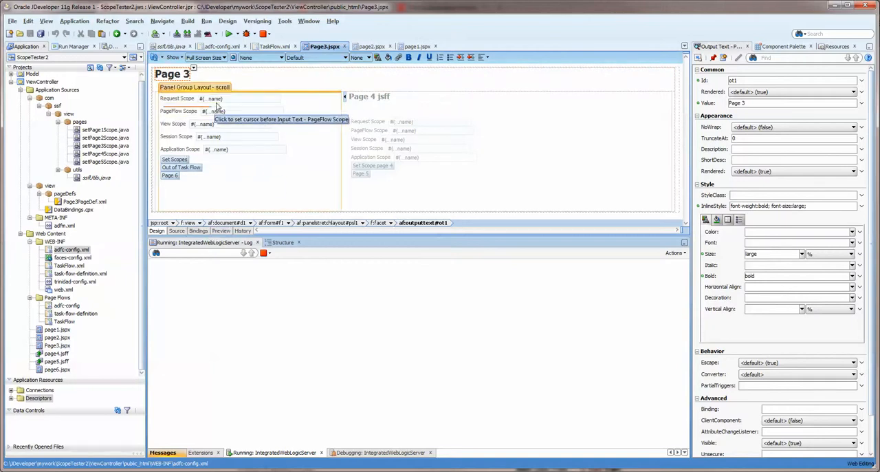
pyautogui.click(213, 99)
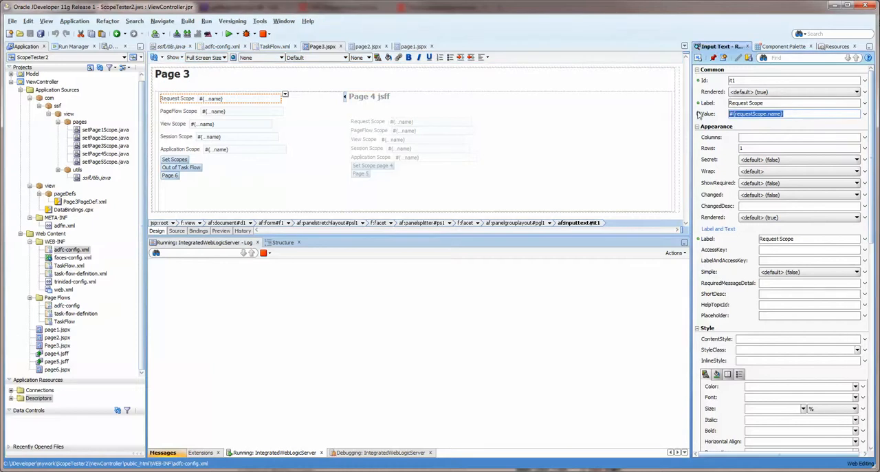
pyautogui.click(250, 115)
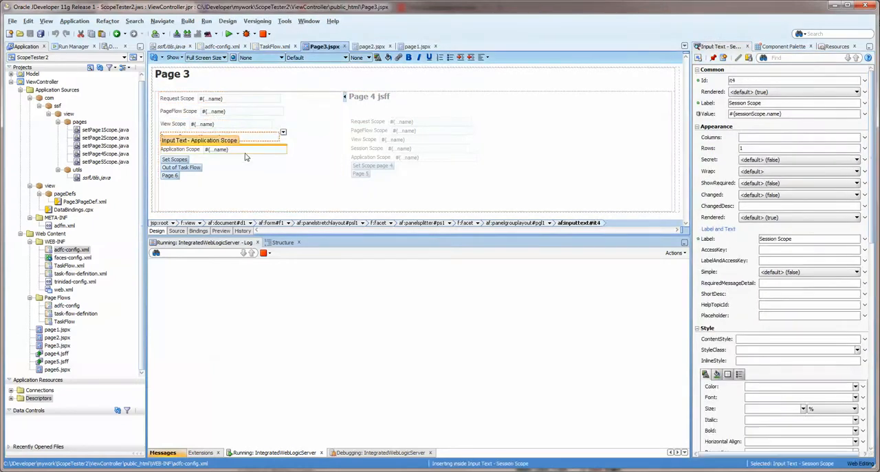
pyautogui.click(174, 159)
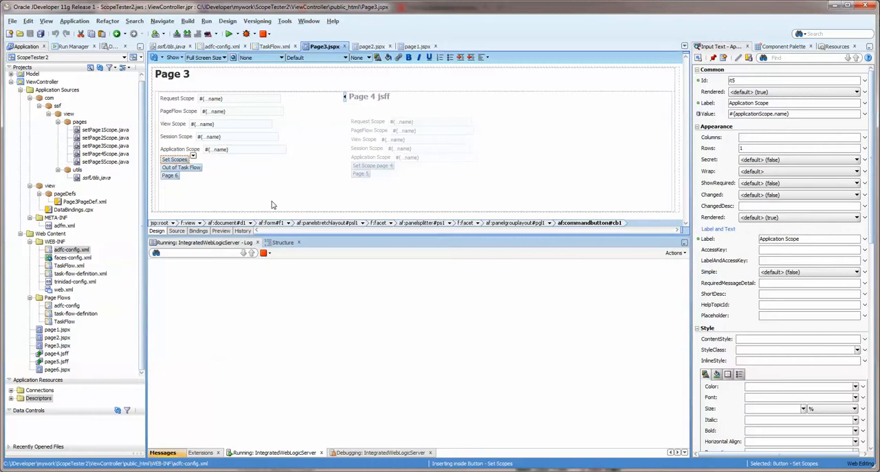
# - Inspect Page 3's Set Scopes button and embedded Page 4 region, then the task-flow-definition flow
pyautogui.click(182, 168)
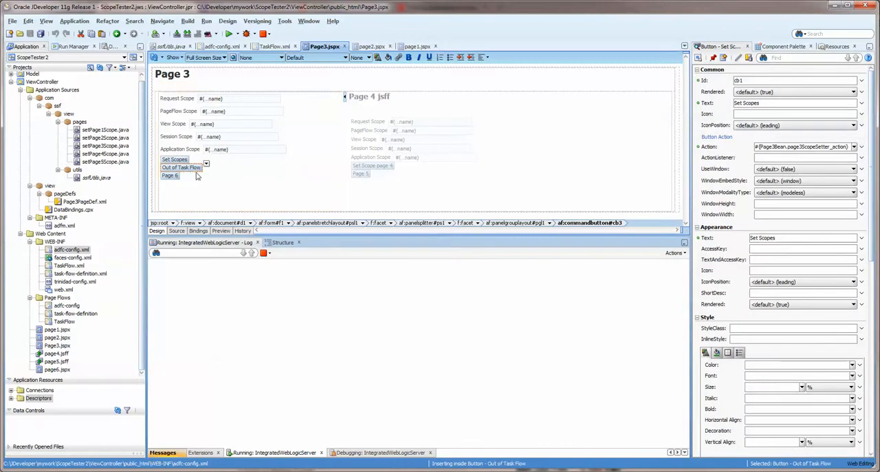
pyautogui.click(181, 168)
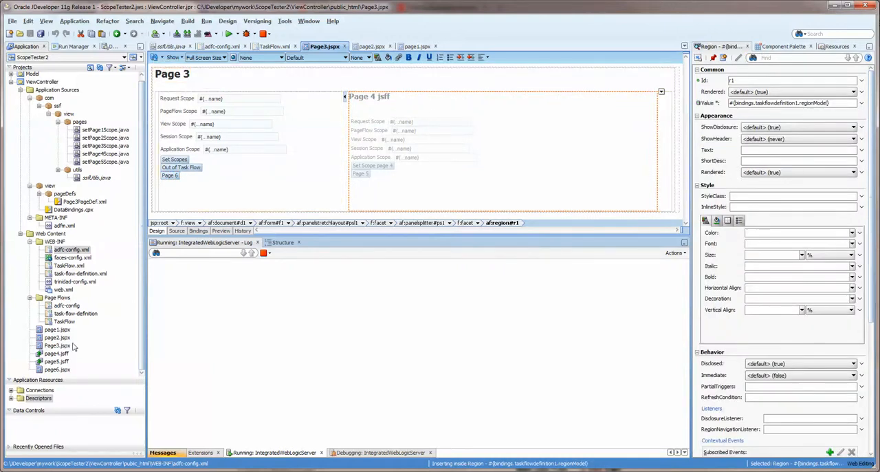
pyautogui.doubleClick(63, 322)
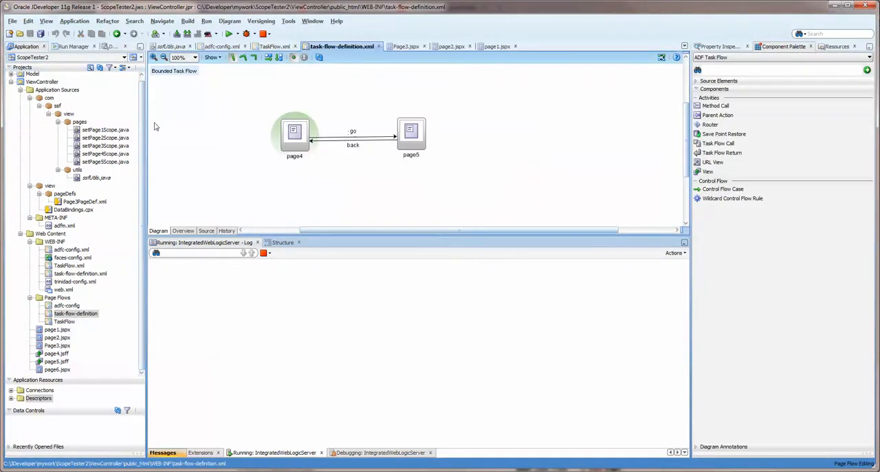
# - Open the Page 4 fragment from task-flow-definition and inspect its Request Scope field
pyautogui.click(295, 131)
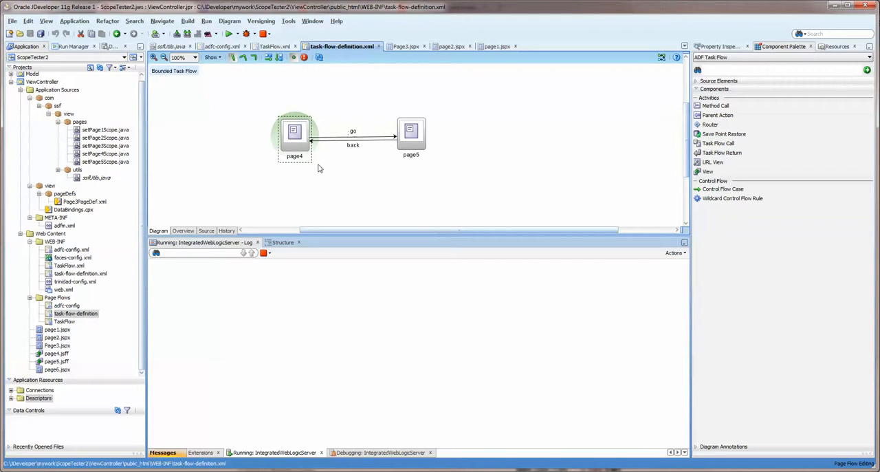
pyautogui.click(410, 130)
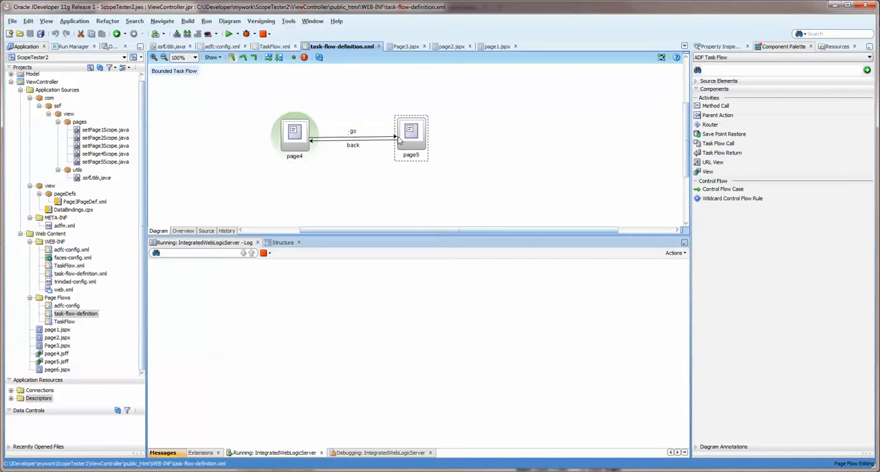
pyautogui.doubleClick(295, 131)
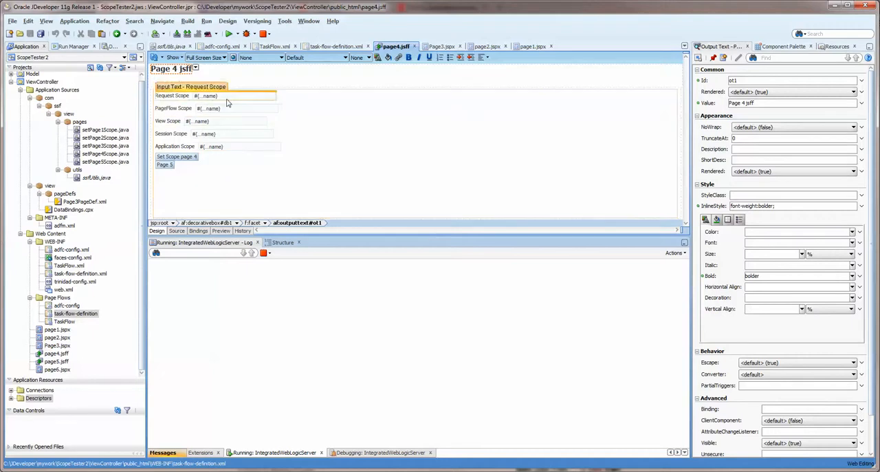
pyautogui.click(206, 95)
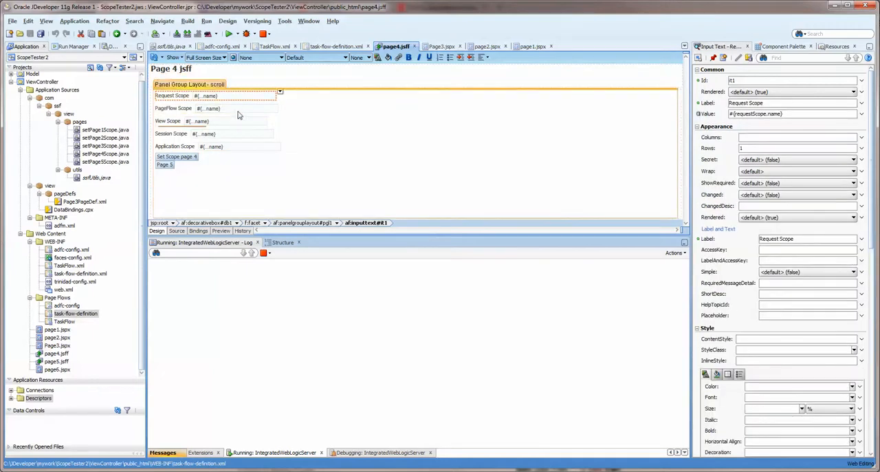
pyautogui.click(176, 156)
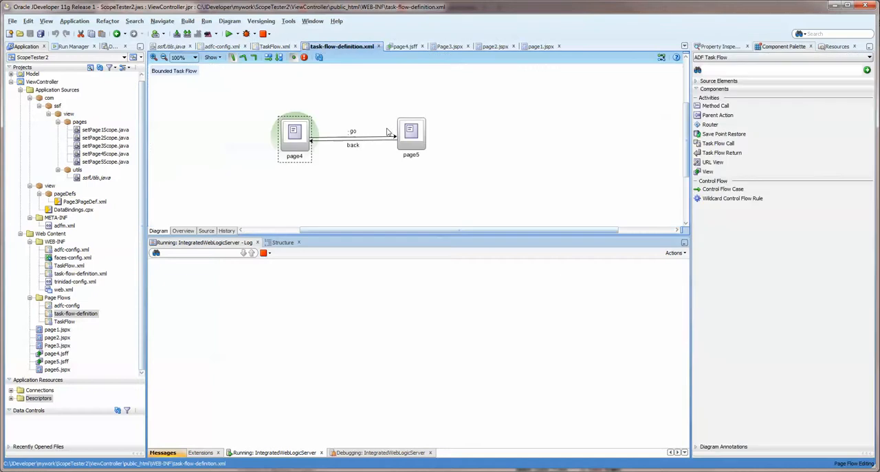
# - Open the Page 5 fragment and inspect its go page 4 button, Request Scope field and layout
pyautogui.doubleClick(410, 130)
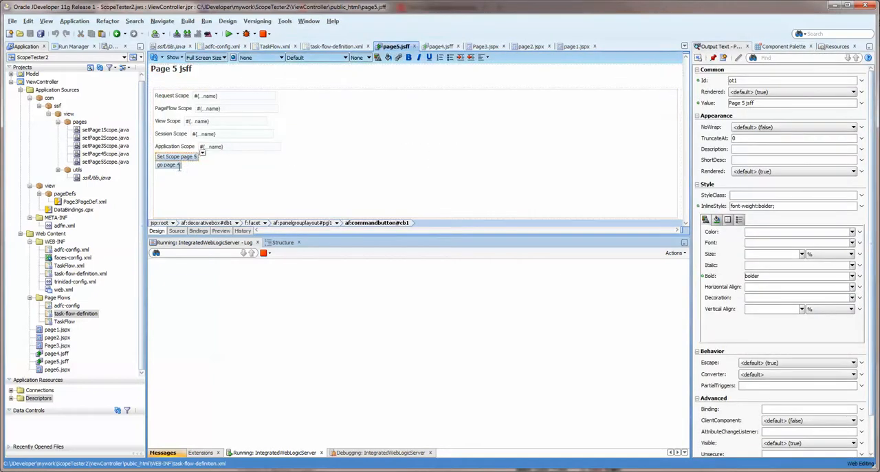
pyautogui.click(168, 166)
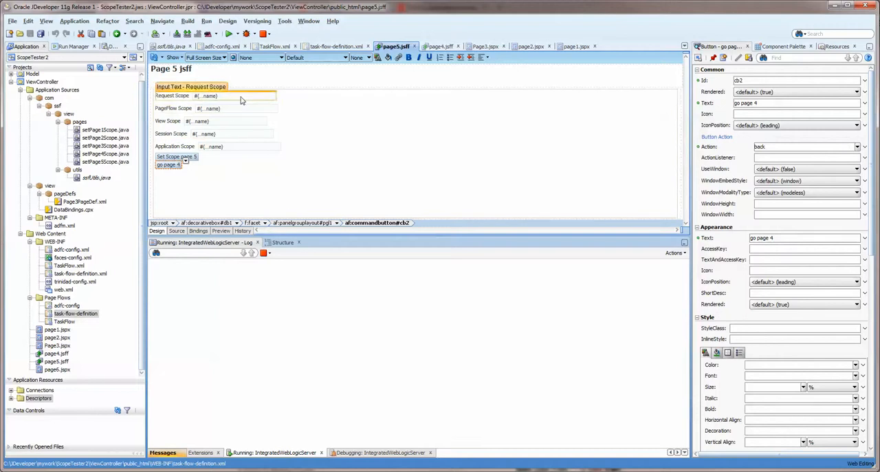
pyautogui.click(213, 95)
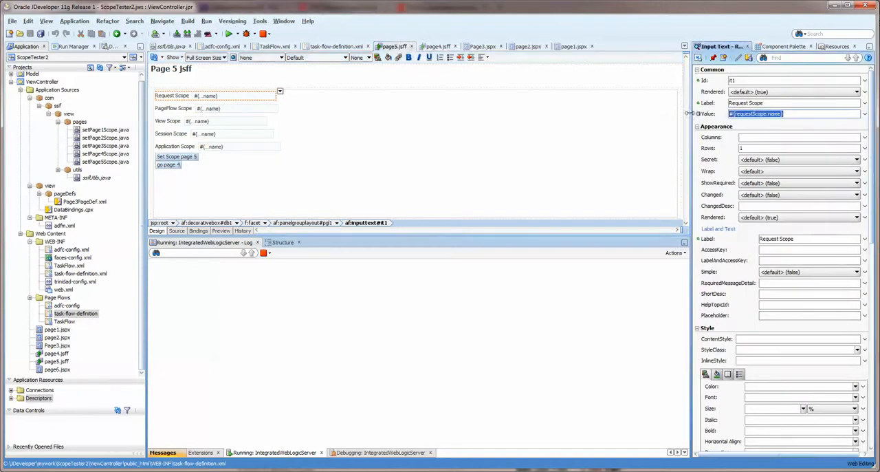
pyautogui.click(397, 204)
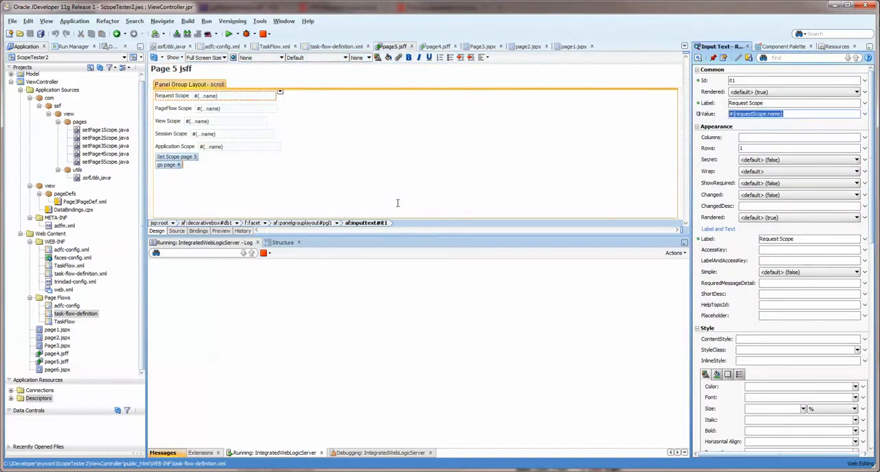
pyautogui.click(57, 369)
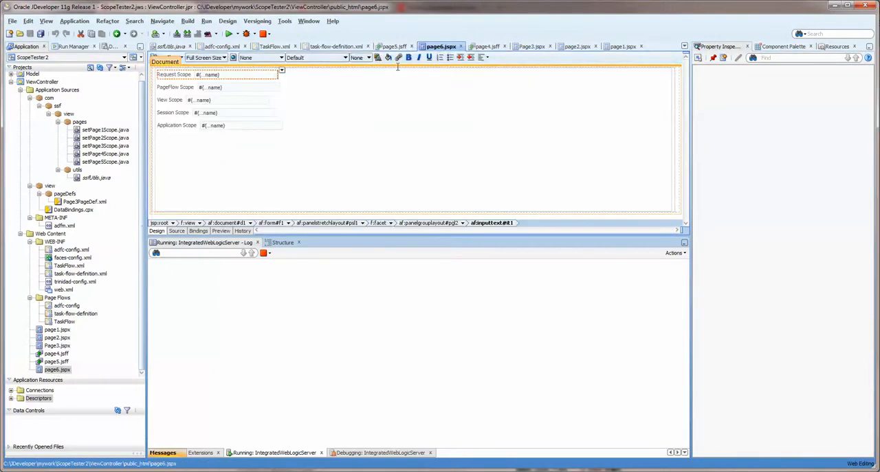
# - Inspect page6's Request and Application Scope fields and bring up actions for page6.jspx
pyautogui.click(220, 125)
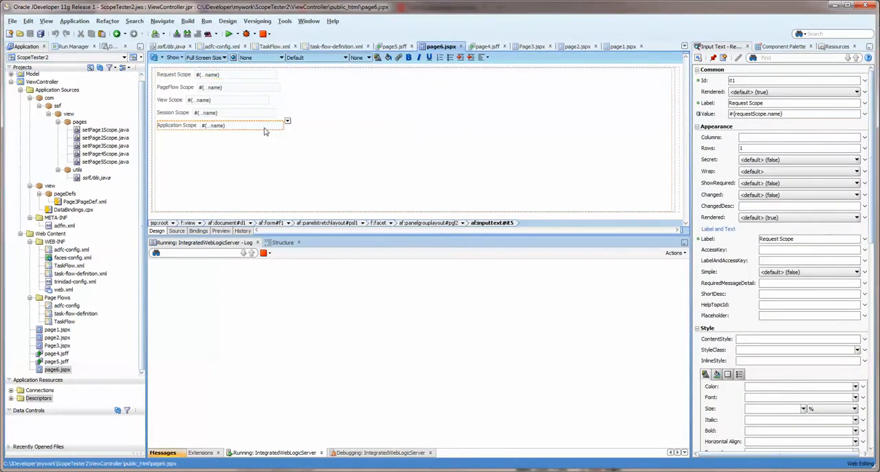
pyautogui.click(241, 125)
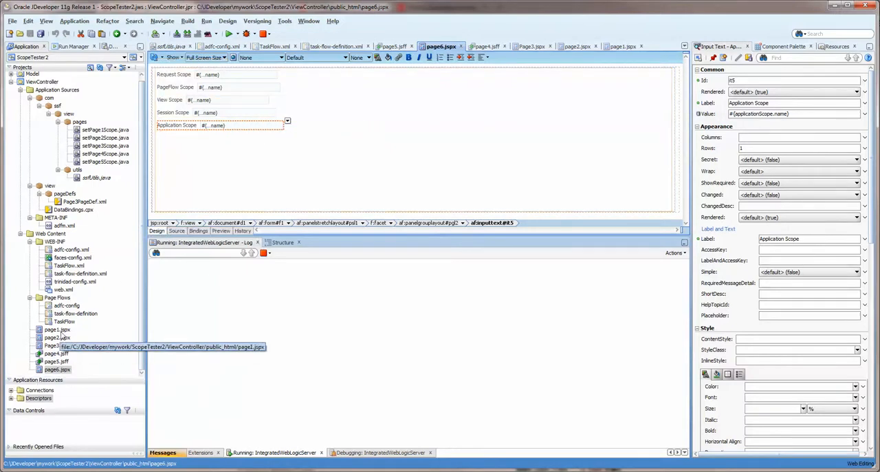
pyautogui.rightClick(58, 330)
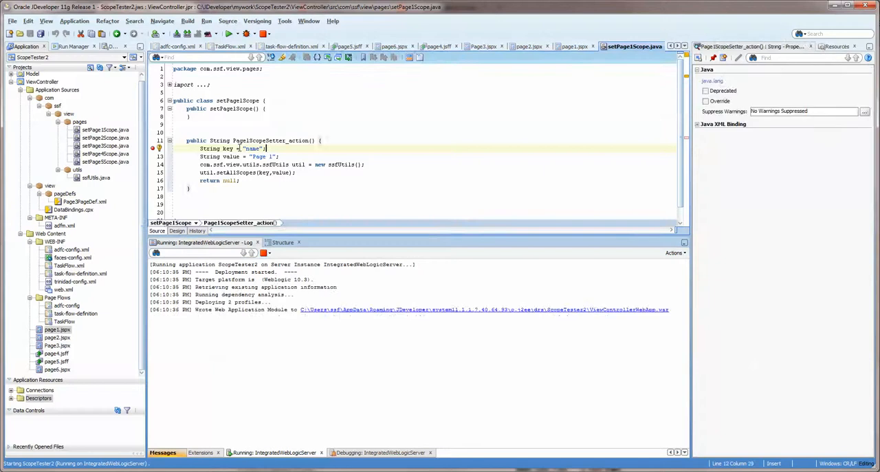
# - Highlight the scope key in setPage1Scope and switch to the task-flow-definition diagram
pyautogui.doubleClick(209, 149)
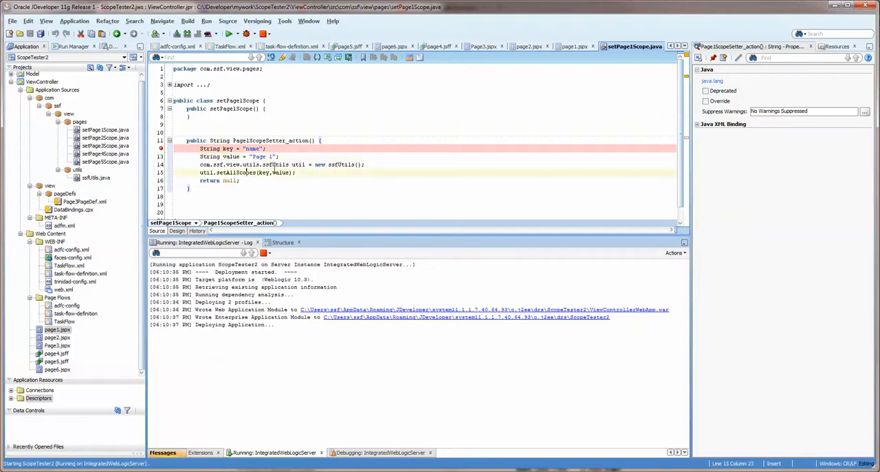
pyautogui.doubleClick(280, 173)
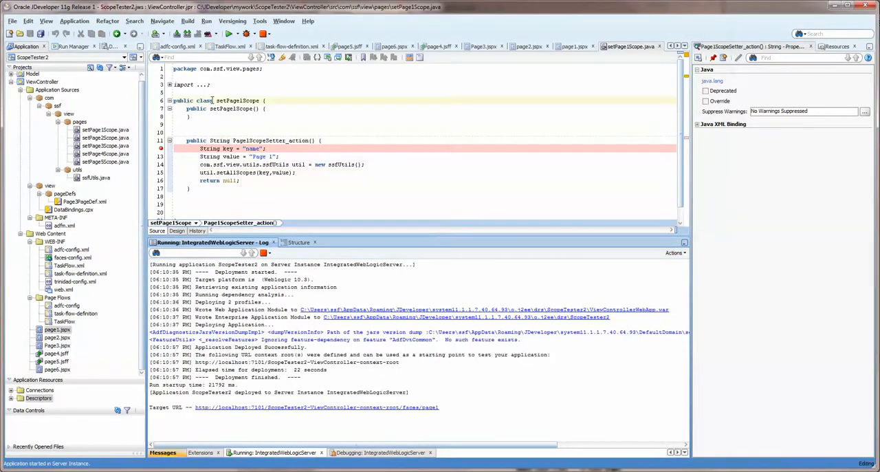
pyautogui.click(296, 47)
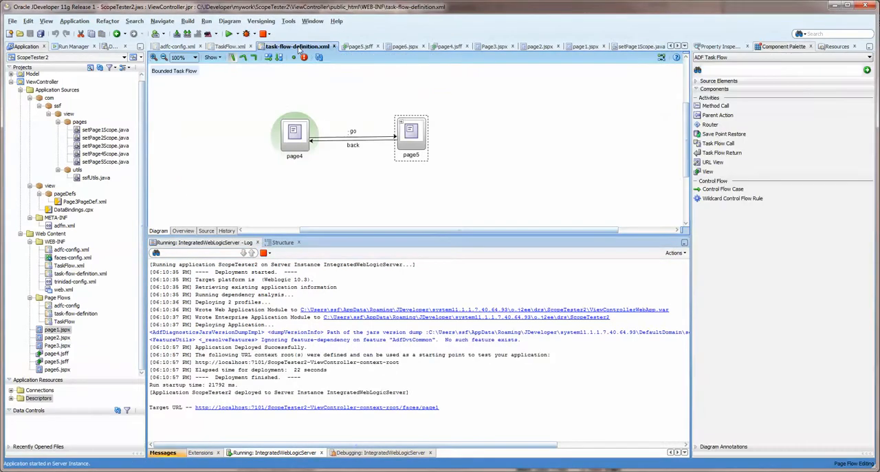
pyautogui.click(231, 47)
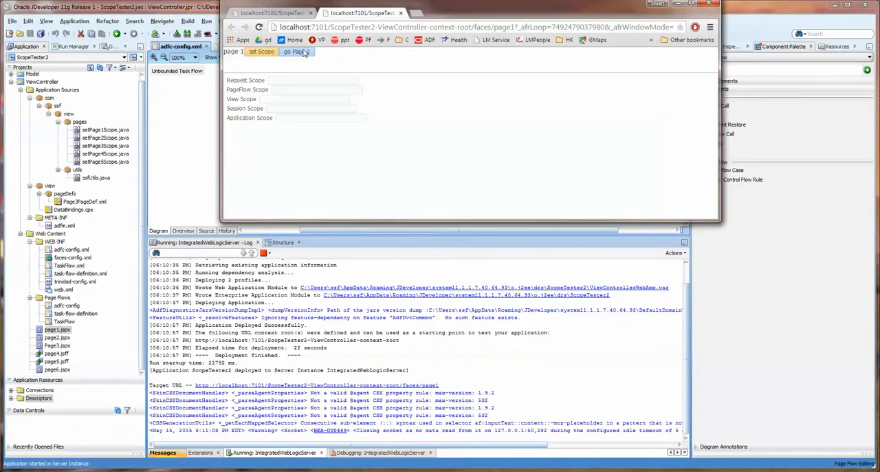
# - Go to Page 3, move the region to Page 5, set its scope values and return to Page 4
pyautogui.click(296, 52)
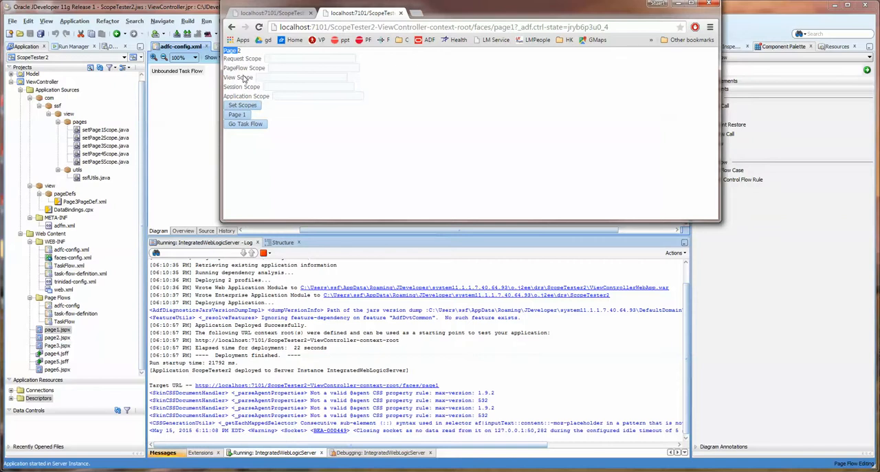
pyautogui.click(245, 124)
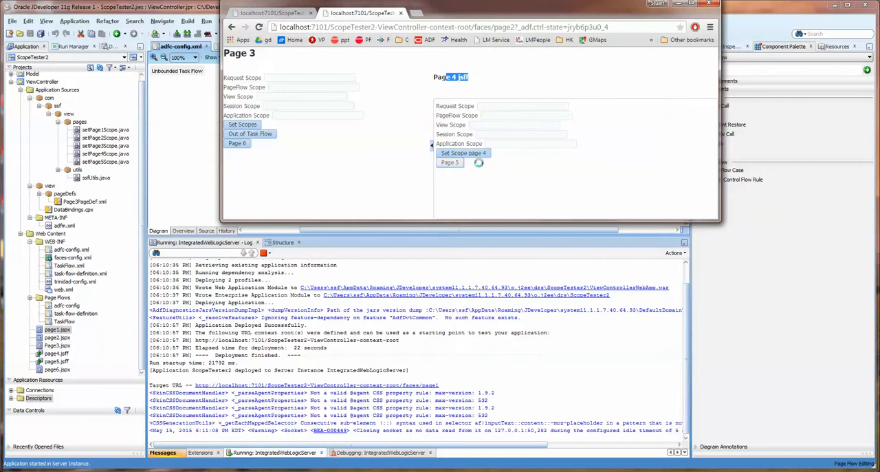
pyautogui.click(450, 162)
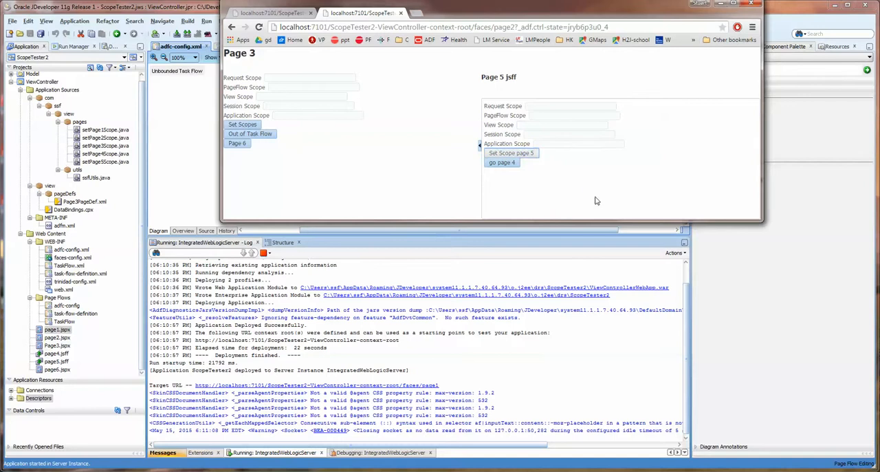
pyautogui.click(510, 152)
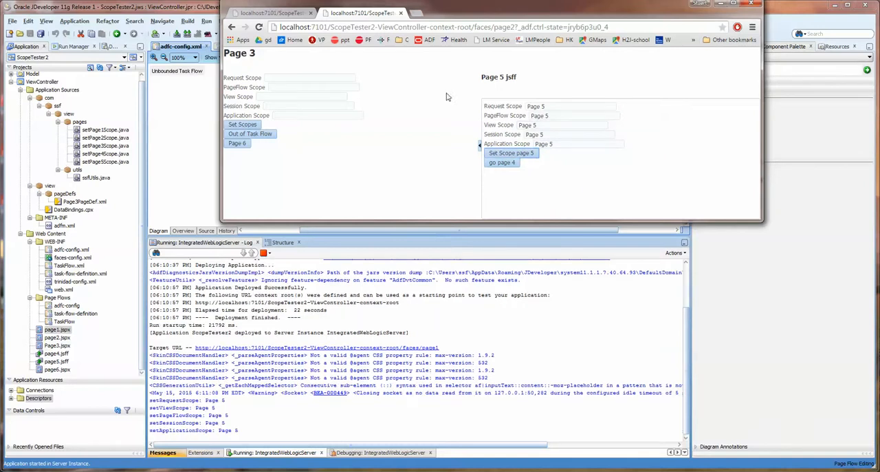
pyautogui.click(309, 77)
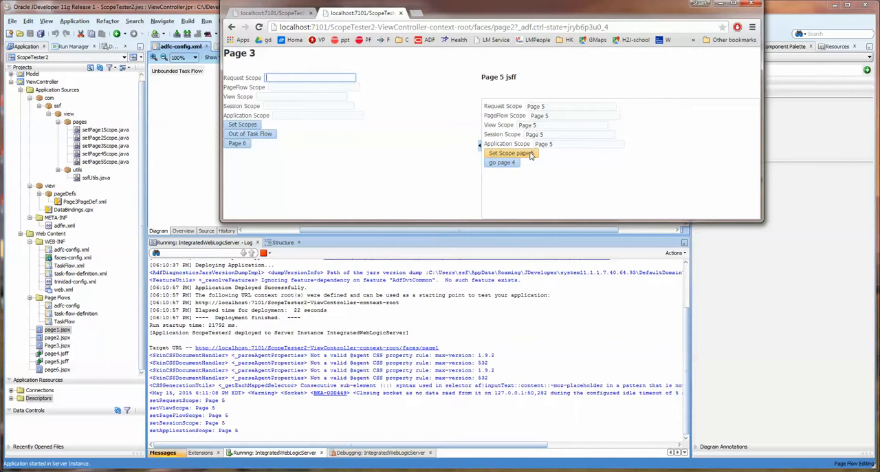
pyautogui.click(512, 153)
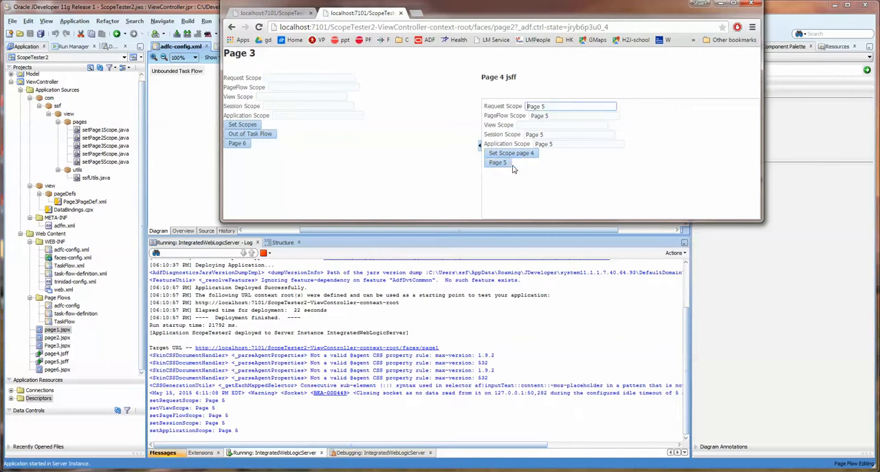
pyautogui.moveTo(492, 130)
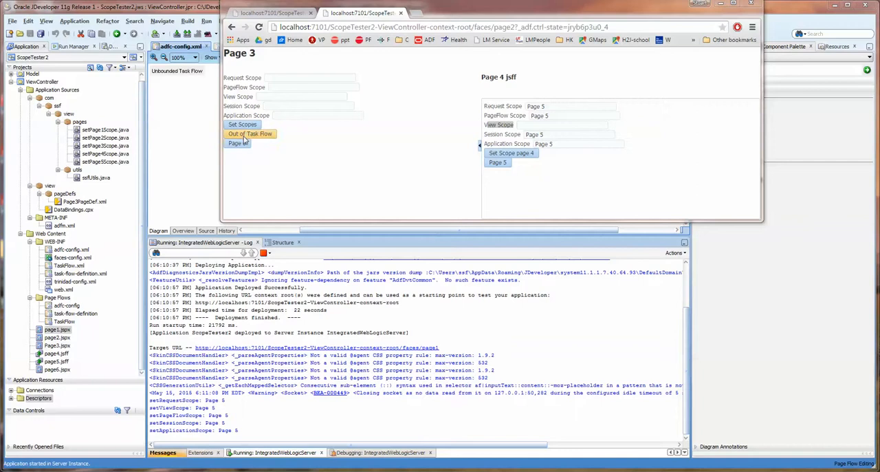
# - Leave and re-enter the task flow, set Page 3 scope values and check the Application Scope value
pyautogui.click(250, 133)
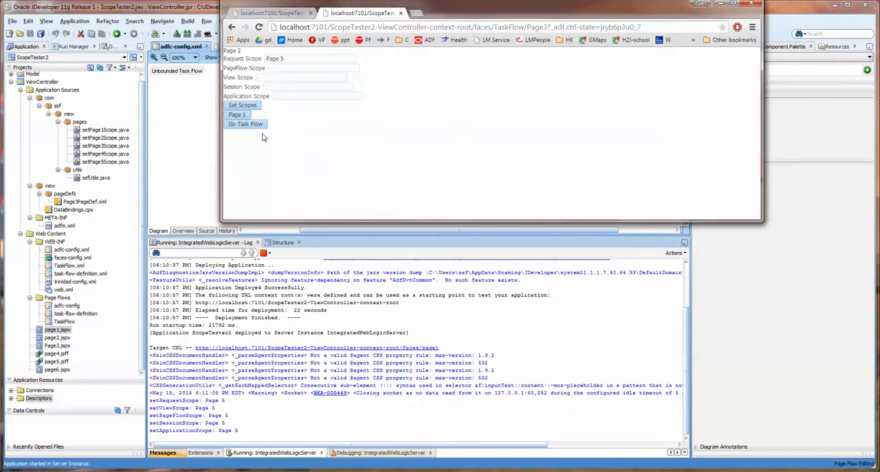
pyautogui.click(245, 124)
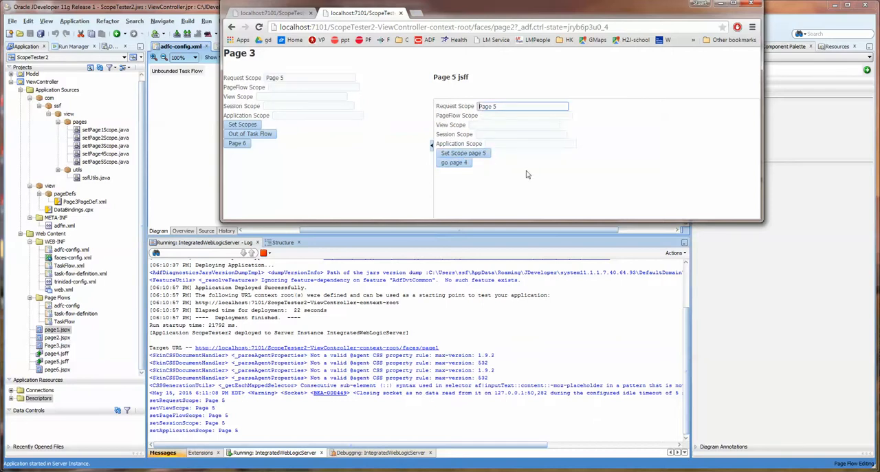
pyautogui.click(463, 152)
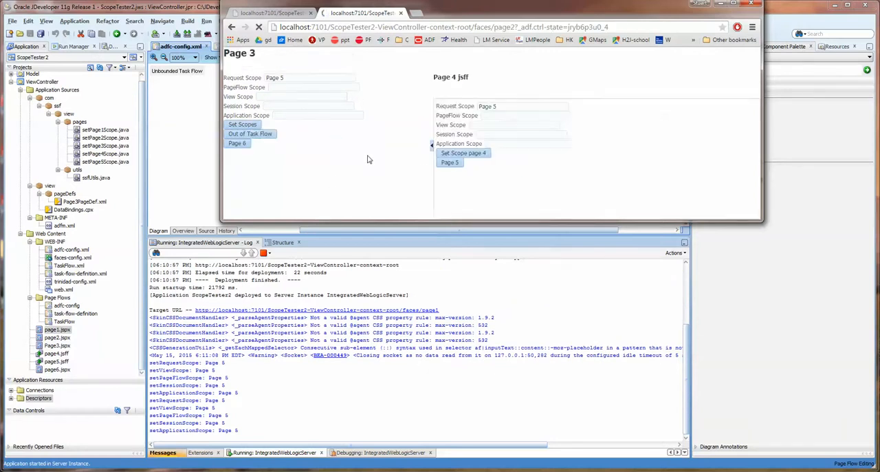
pyautogui.click(242, 125)
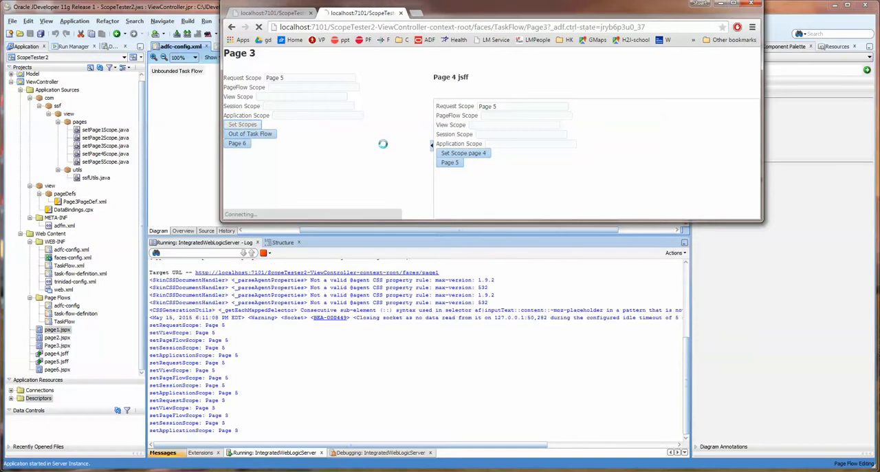
pyautogui.click(242, 125)
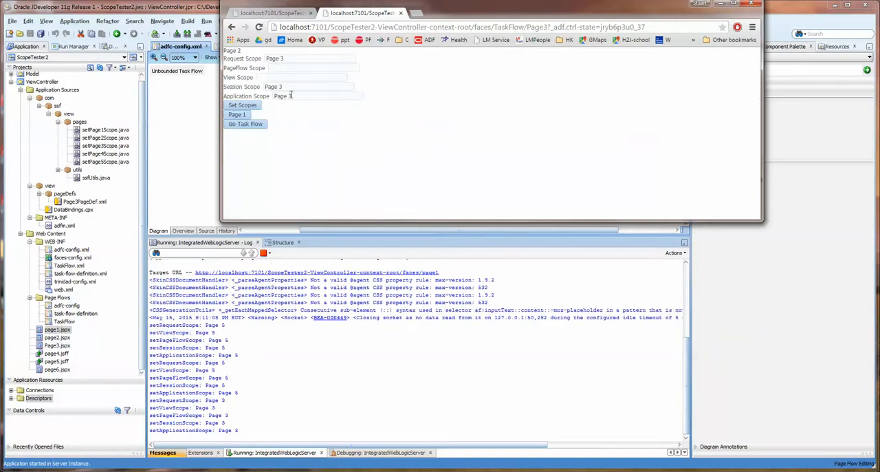
pyautogui.click(316, 97)
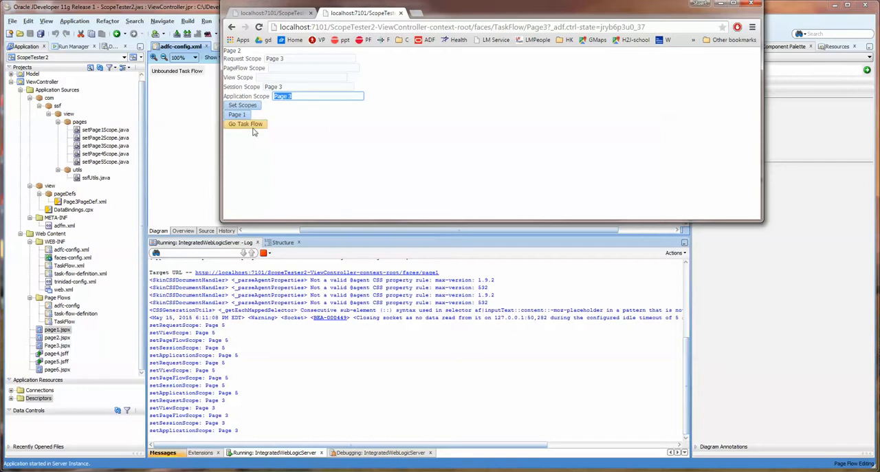
pyautogui.click(245, 124)
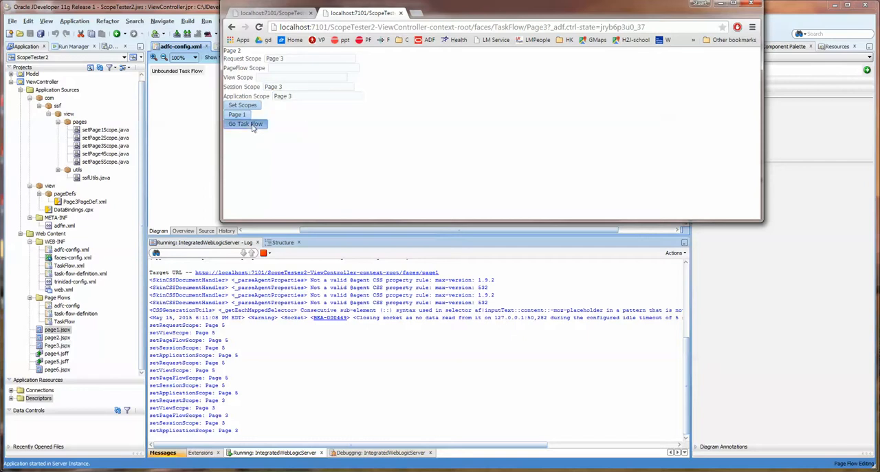
pyautogui.click(245, 124)
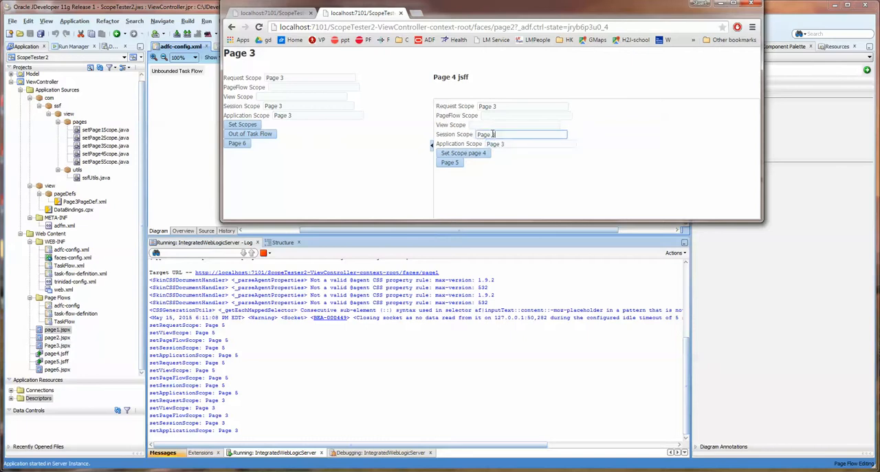
pyautogui.click(523, 106)
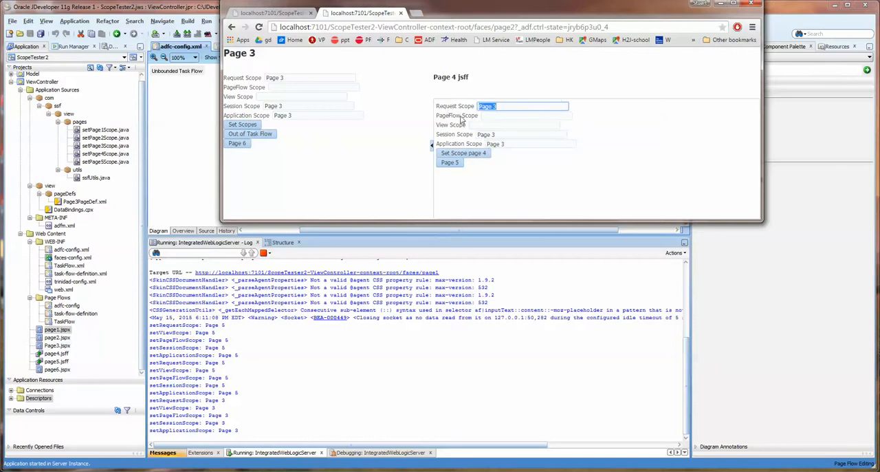
pyautogui.moveTo(349, 353)
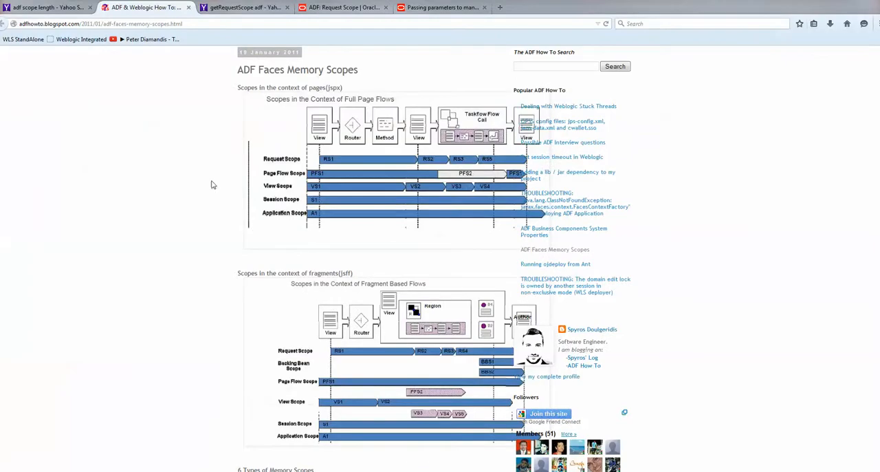
pyautogui.moveTo(267, 157)
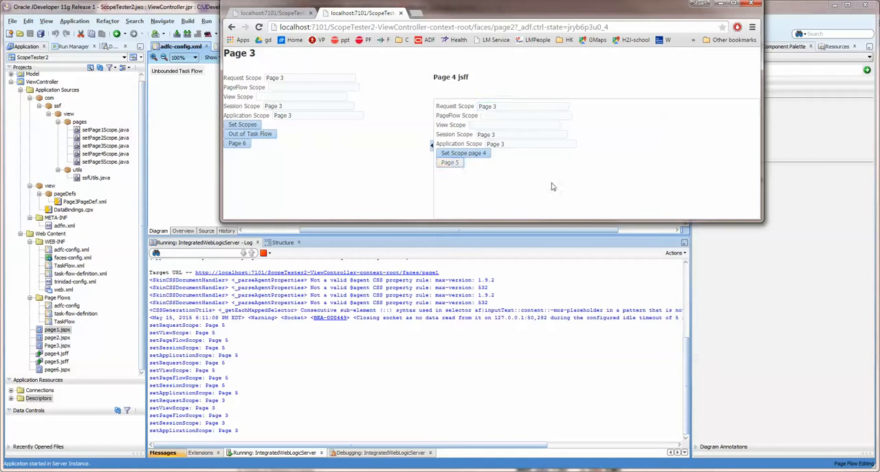
# - Set scope values on Page 5, leave and re-enter the task flow, and move the region to Page 5 again
pyautogui.click(464, 153)
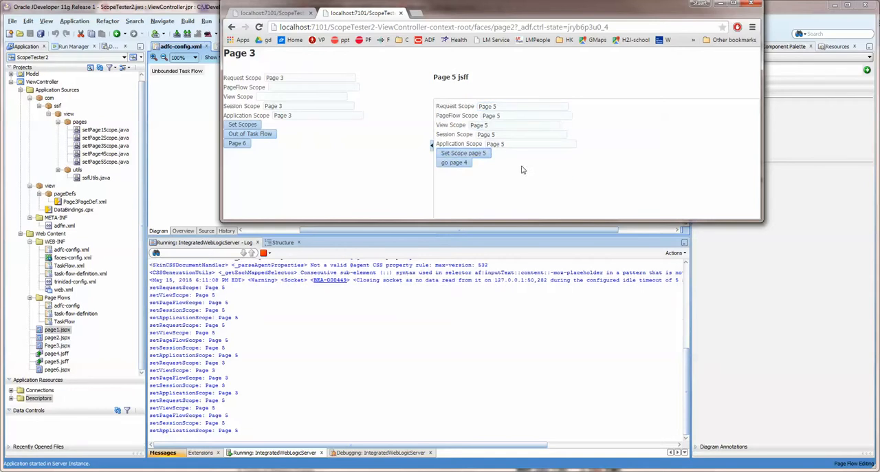
pyautogui.click(309, 77)
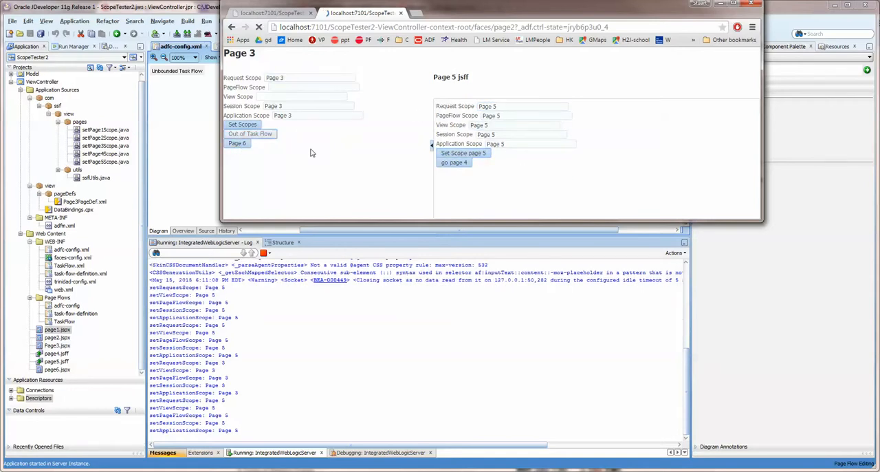
pyautogui.click(251, 133)
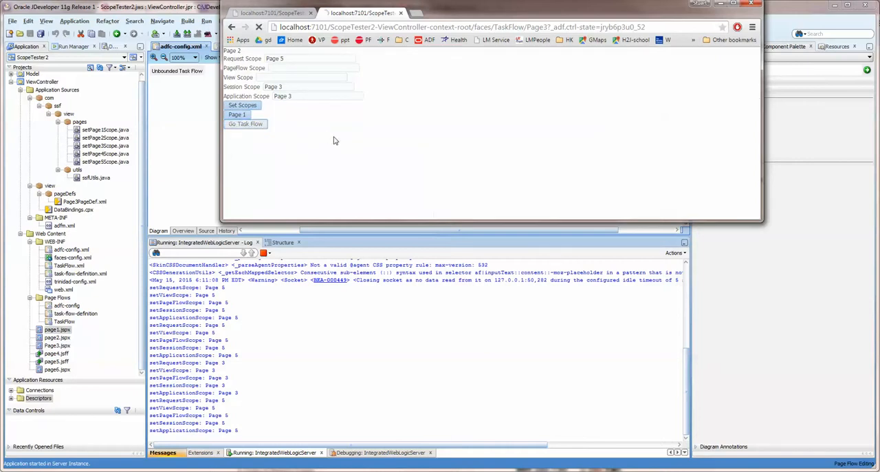
pyautogui.click(245, 124)
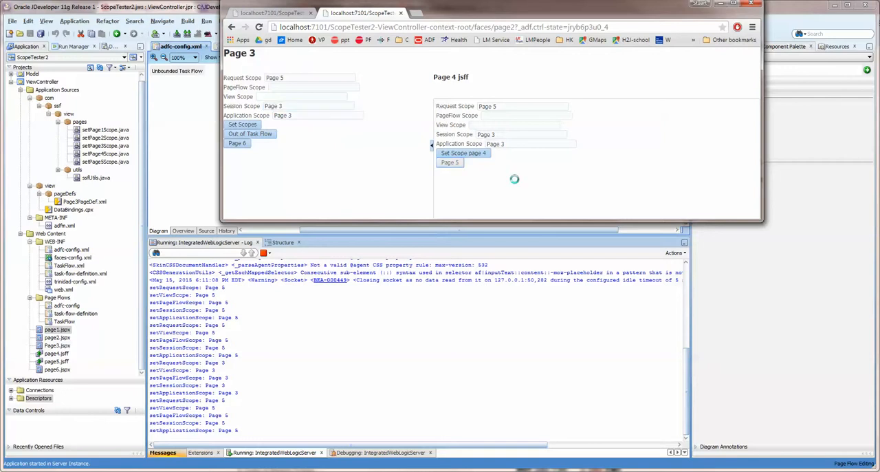
pyautogui.click(449, 162)
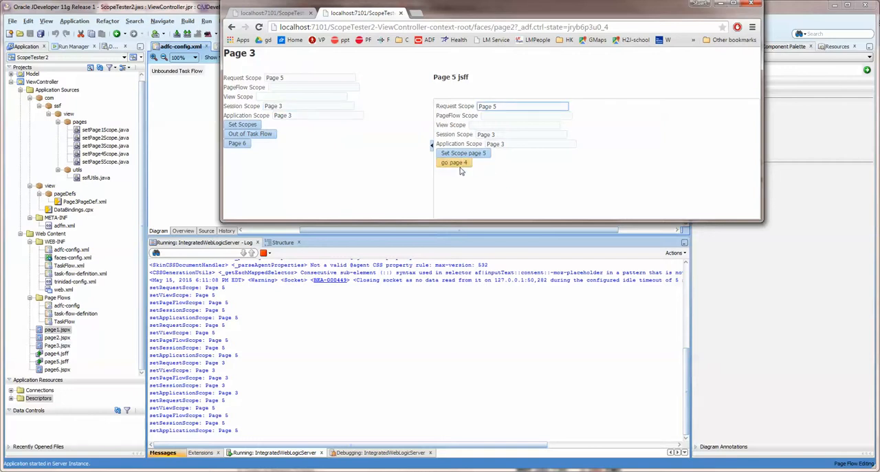
pyautogui.click(462, 153)
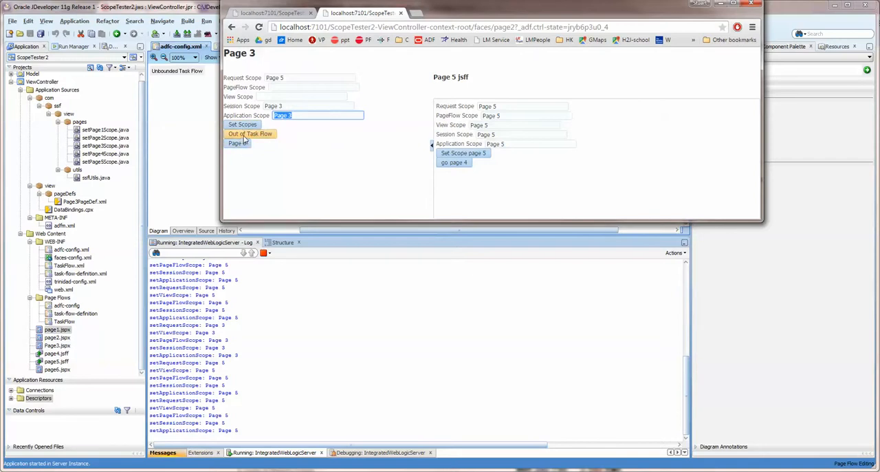
# - Re-enter the task flow from Page 2 and check Page 3's Request Scope value
pyautogui.click(250, 133)
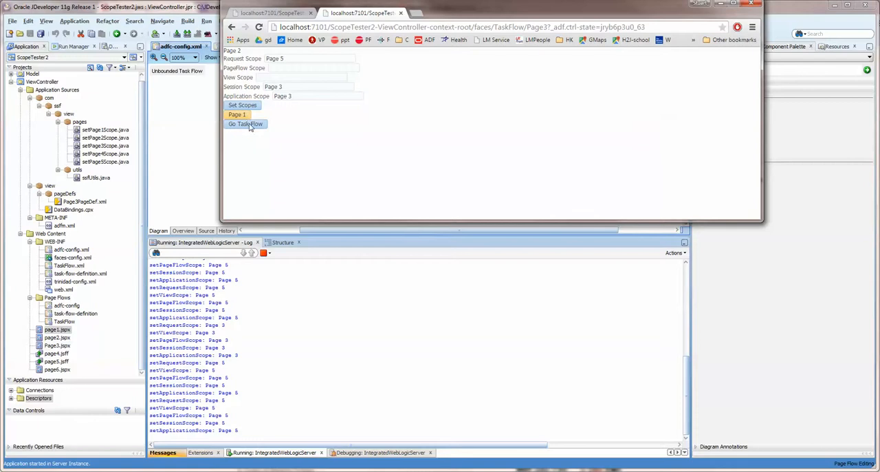
pyautogui.click(245, 124)
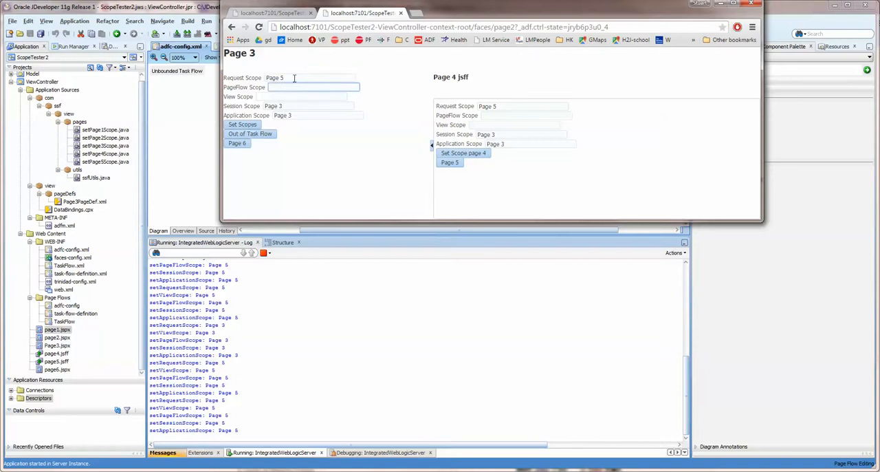
pyautogui.doubleClick(274, 77)
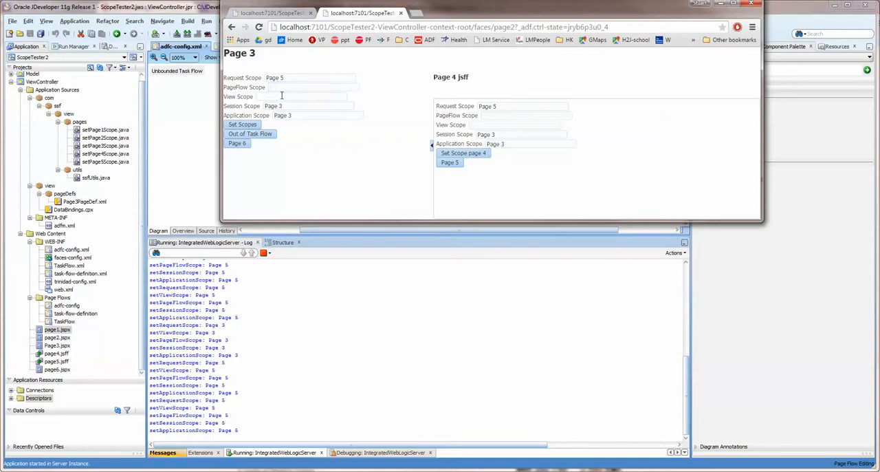
pyautogui.click(306, 96)
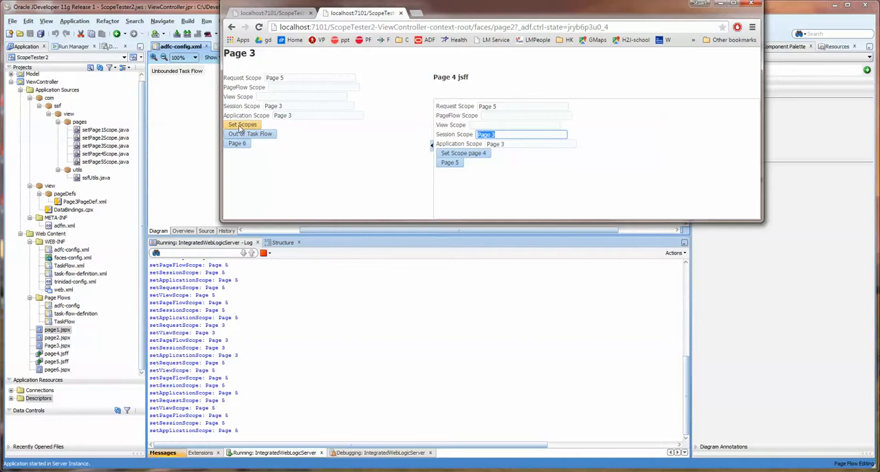
# - Leave the task flow to Page 2, go back to Page 1 and store Page 1 values in the scopes
pyautogui.click(250, 134)
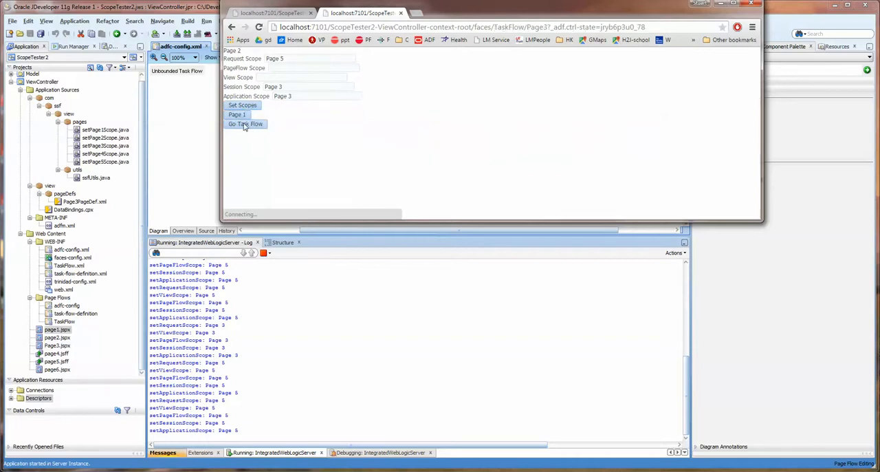
pyautogui.click(245, 124)
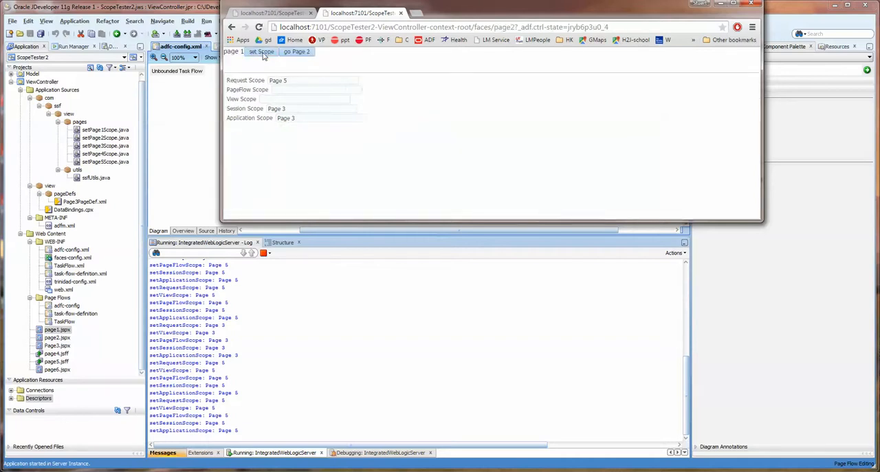
pyautogui.click(262, 53)
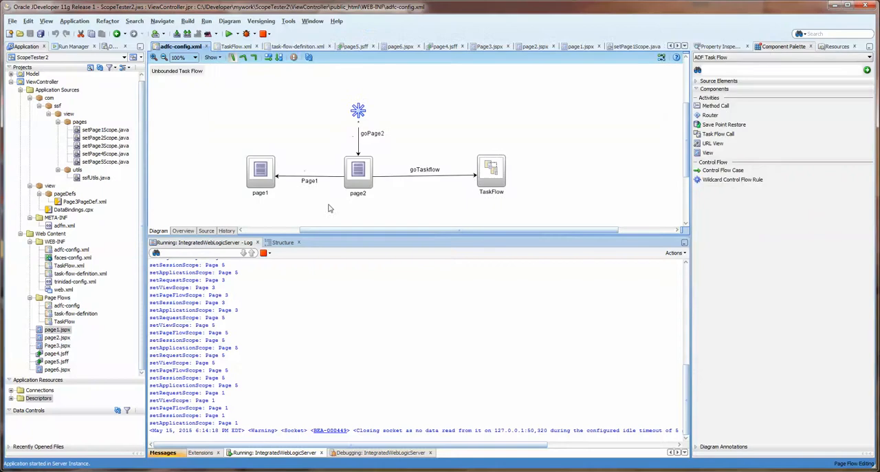
# - Select page2 in the unbounded flow, re-enter the task flow in Chrome and switch to the TaskFlow diagram
pyautogui.click(357, 172)
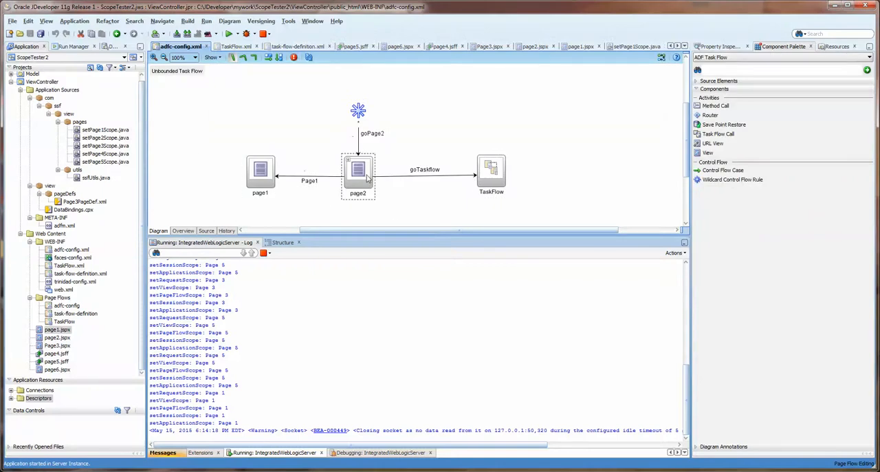
pyautogui.moveTo(292, 90)
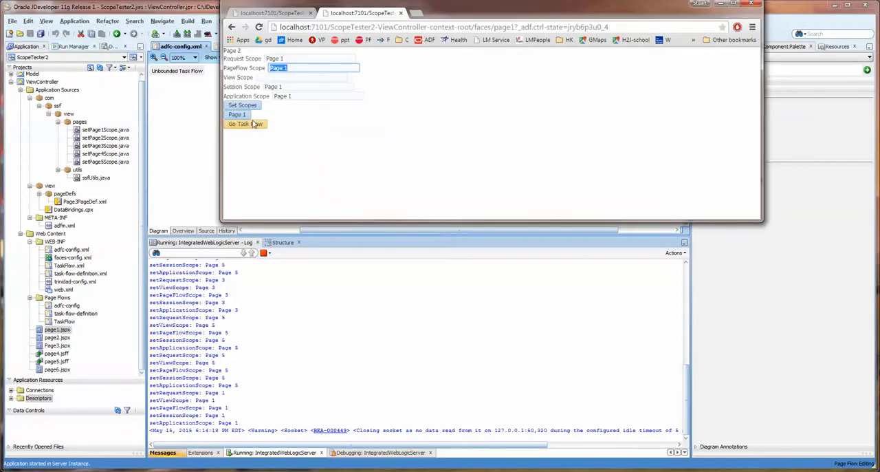
pyautogui.click(245, 123)
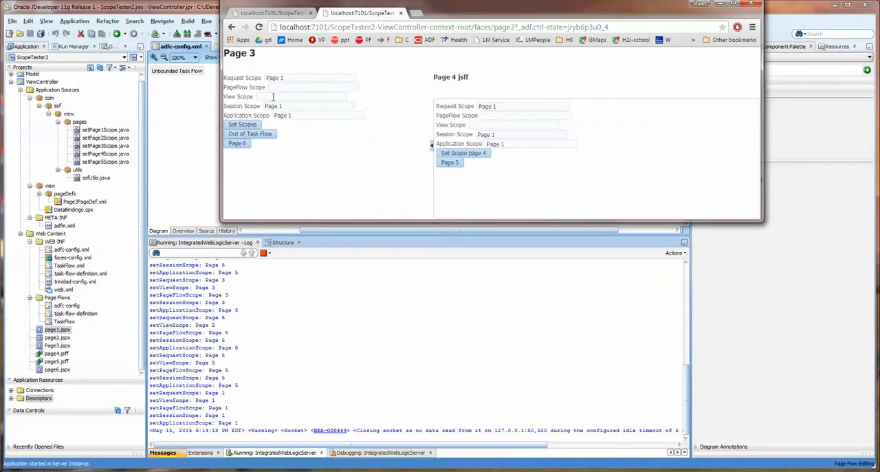
pyautogui.click(313, 87)
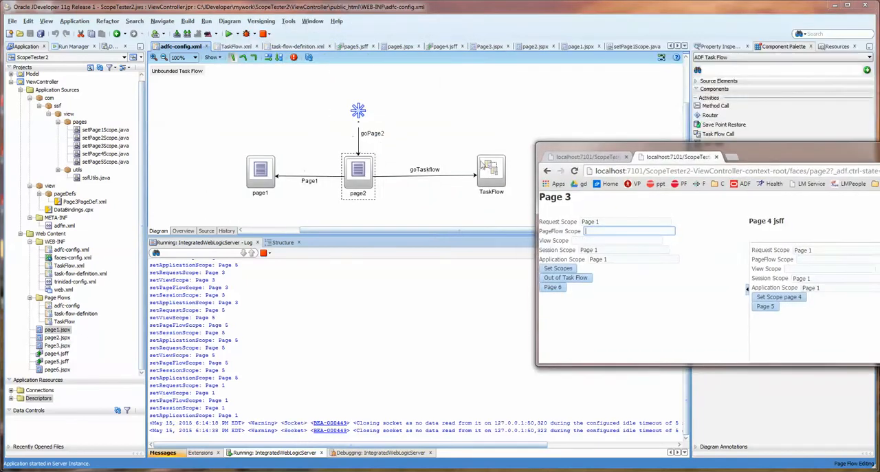
pyautogui.click(234, 46)
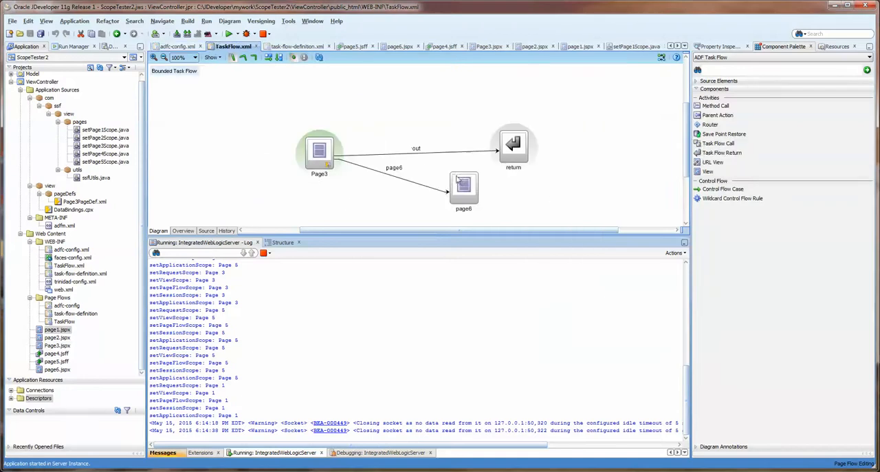
# - Check Page 3 and the Page 4 region's Session Scope in Chrome, then select the Target URL in the server log
pyautogui.click(463, 187)
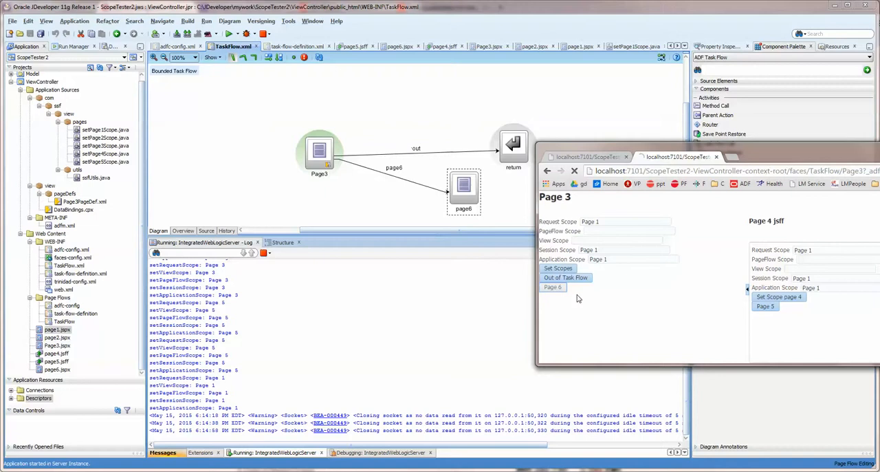
pyautogui.click(559, 269)
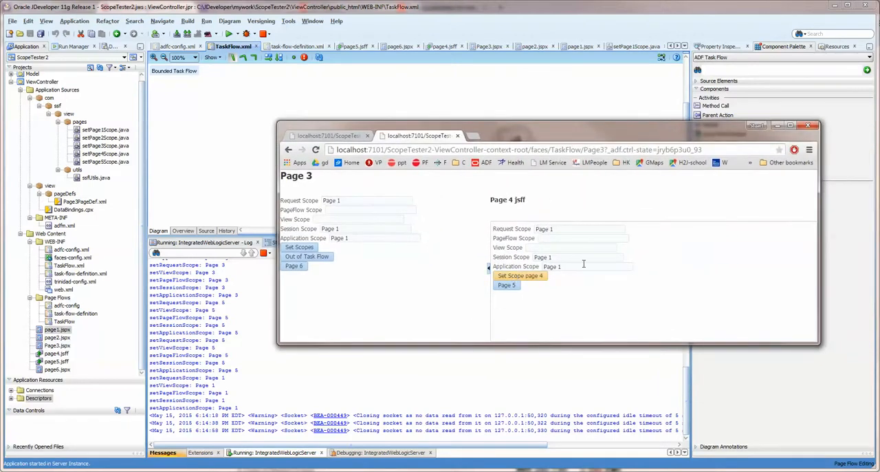
pyautogui.click(578, 256)
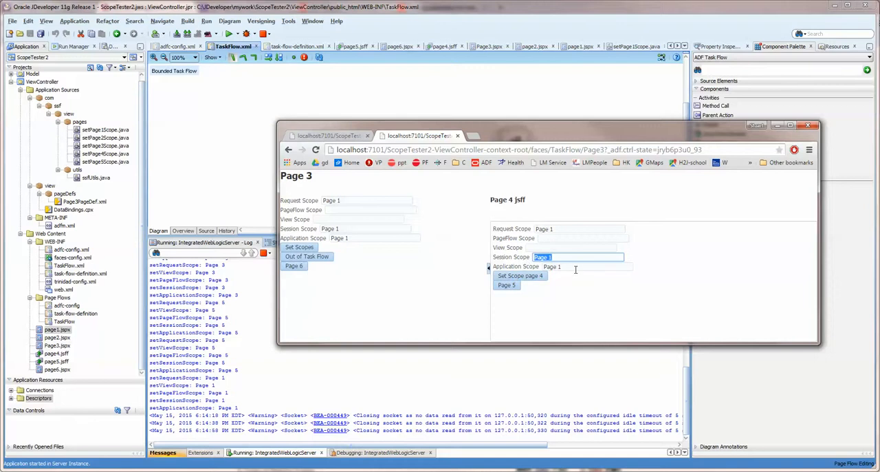
pyautogui.click(584, 267)
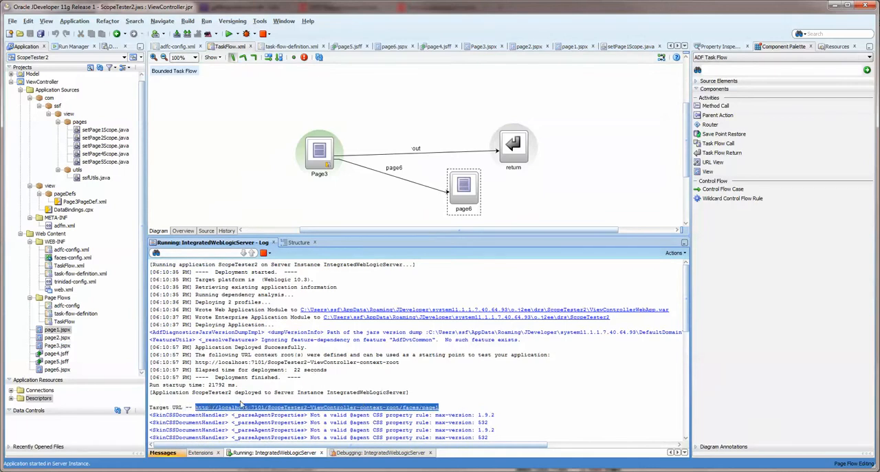
# - Launch Firefox, load the ScopeTester2 target URL and go to Page 2, where every scope reads Page 2
pyautogui.click(5, 467)
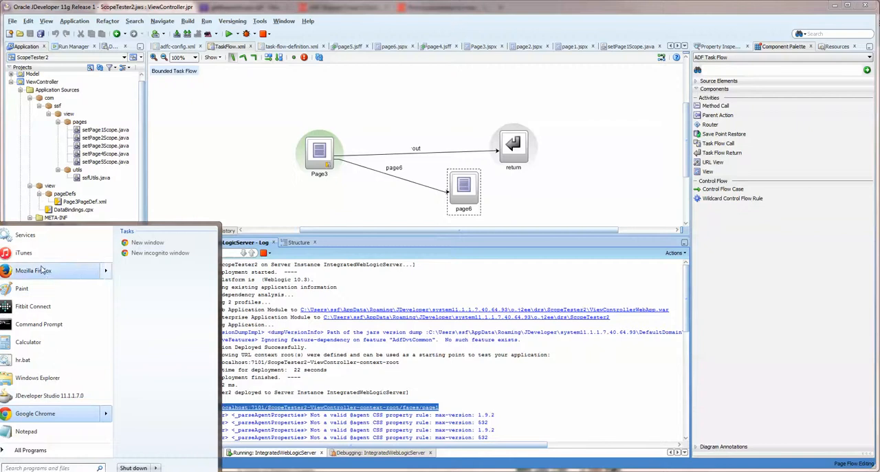
pyautogui.click(33, 269)
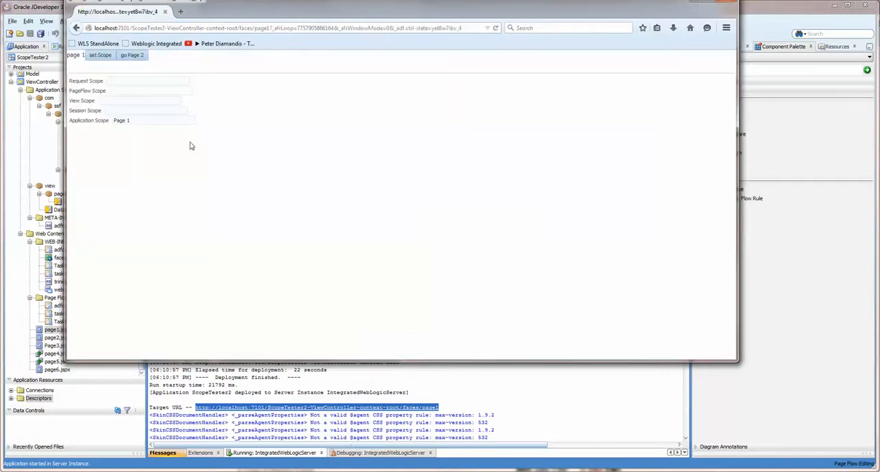
pyautogui.doubleClick(121, 121)
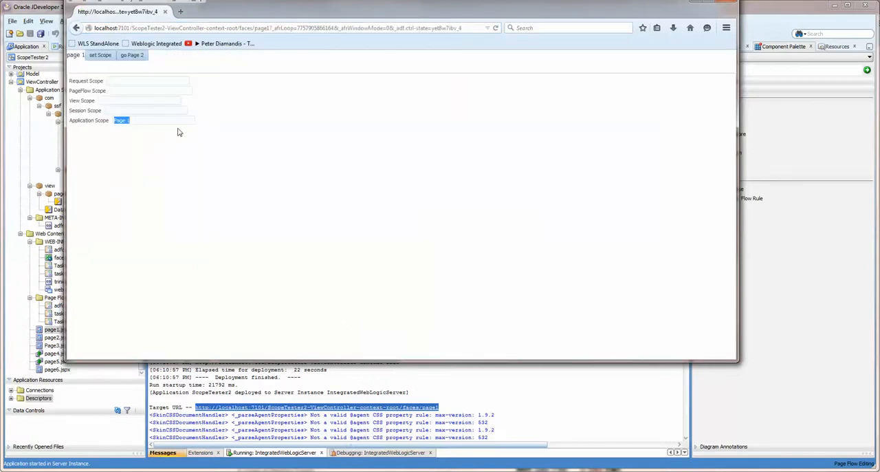
pyautogui.moveTo(94, 162)
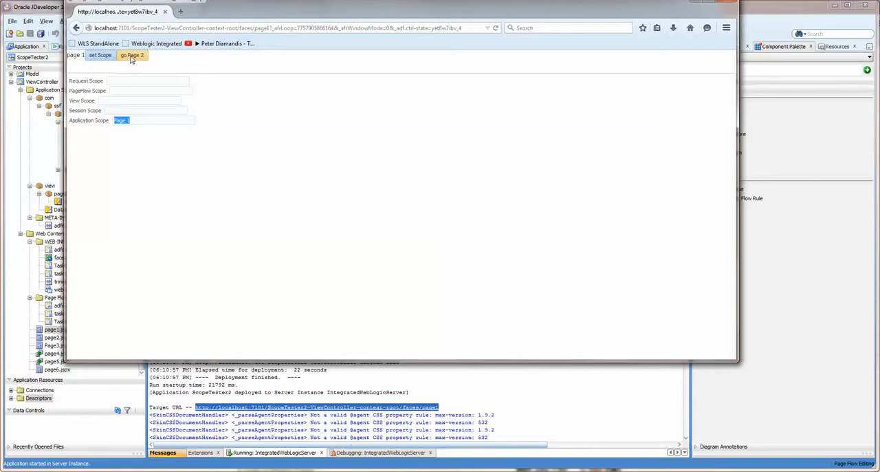
pyautogui.click(132, 55)
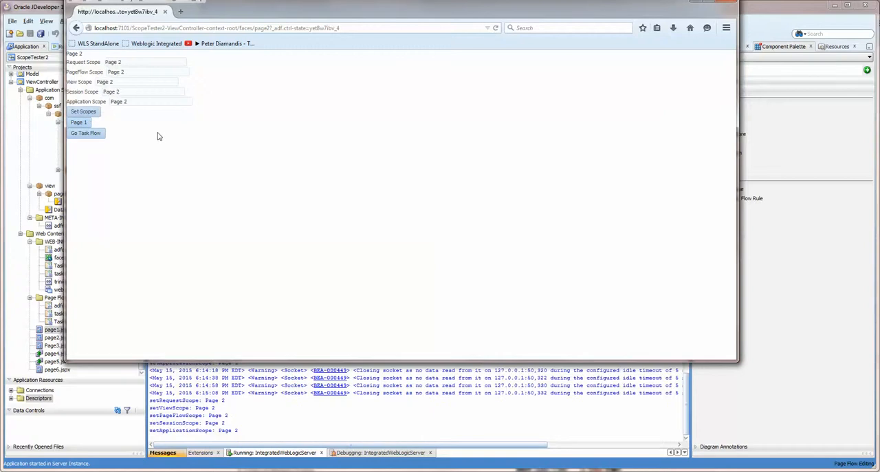
pyautogui.doubleClick(119, 102)
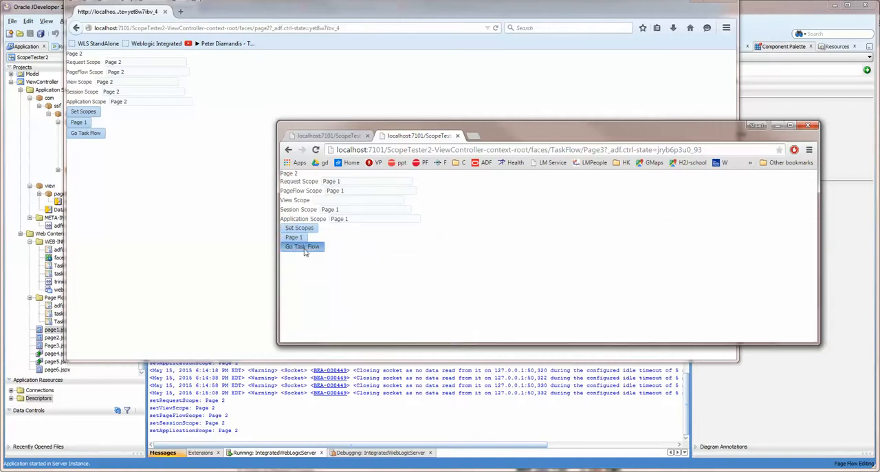
# - Return Chrome to Page 1, continue past Confirm Form Resubmission and select the page address
pyautogui.click(301, 246)
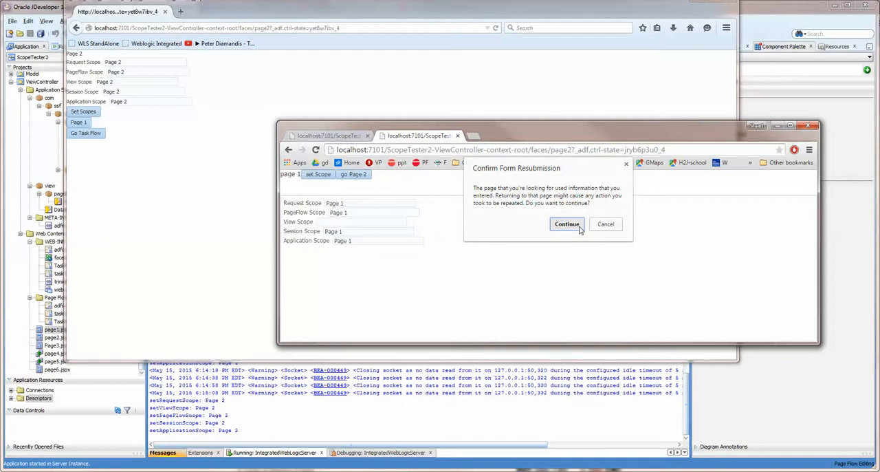
pyautogui.click(567, 223)
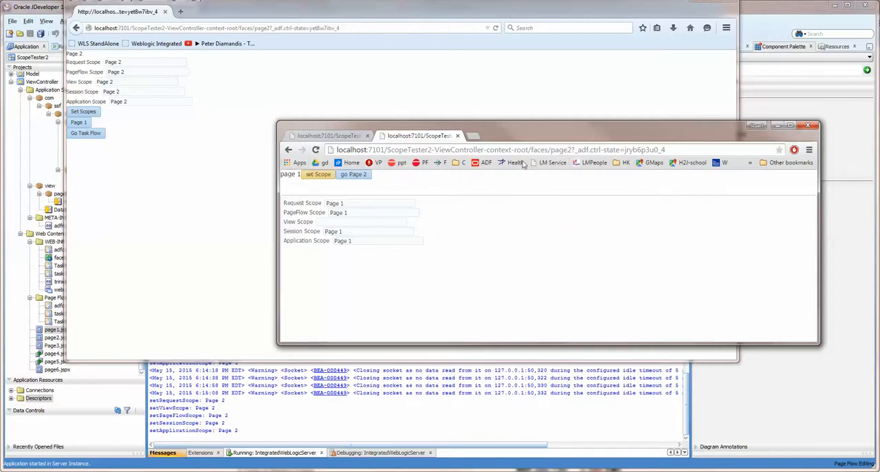
pyautogui.doubleClick(571, 148)
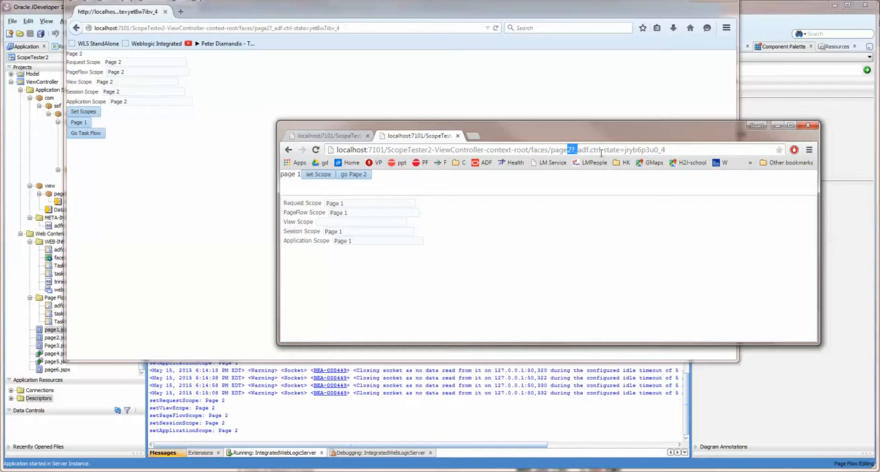